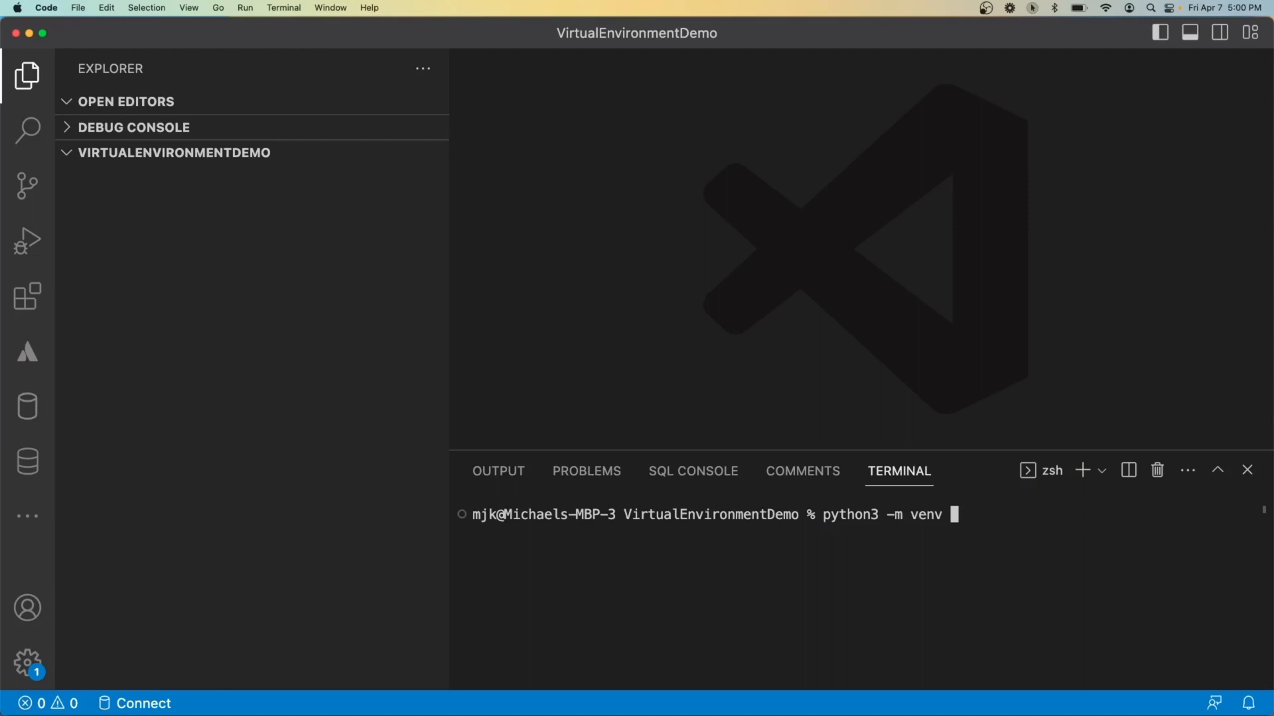
Enter python3 -m venv my-env in the project terminal.
text(my-env)
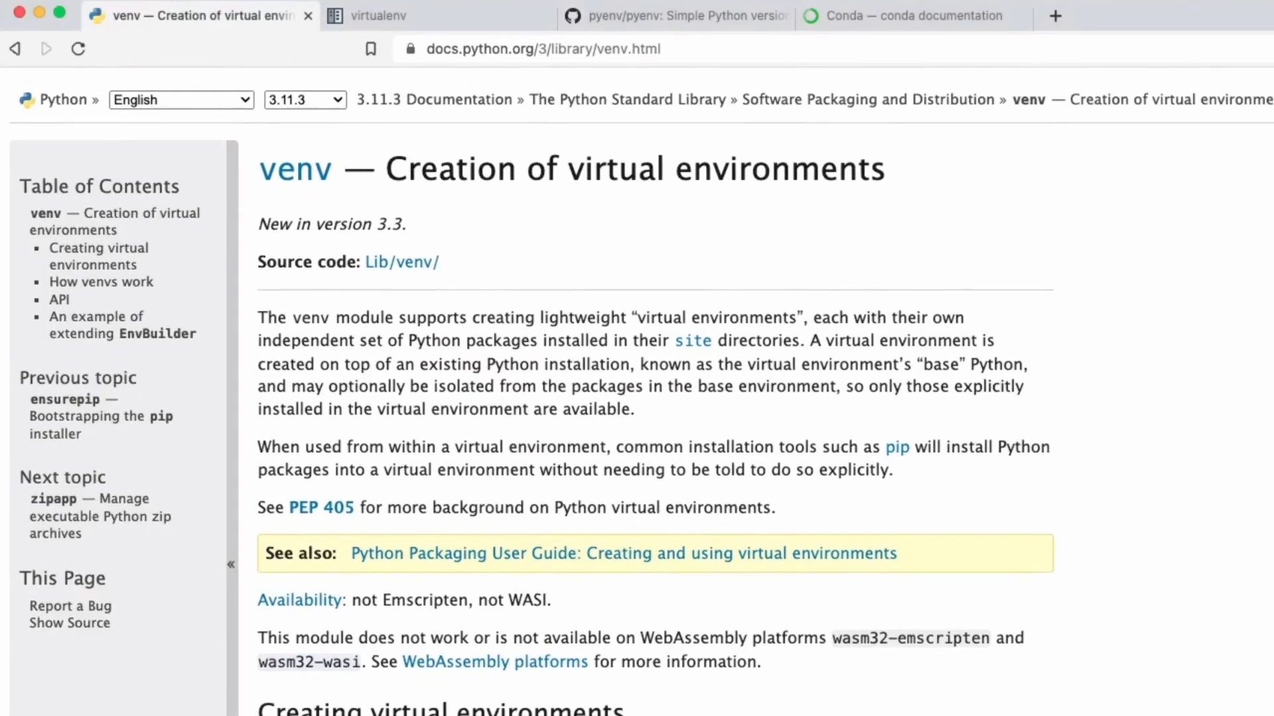
Scroll the venv docs down to the 'Creating virtual environments' section.
scroll(down, 3)
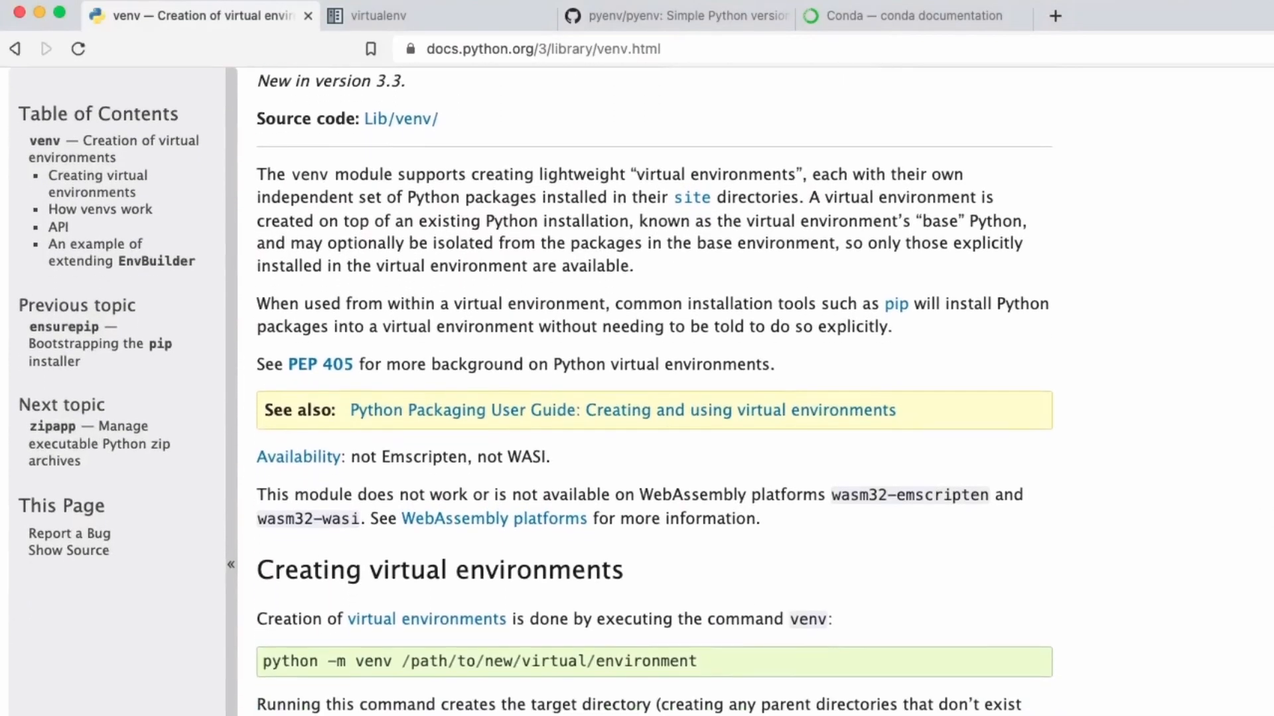
scroll(down, 3)
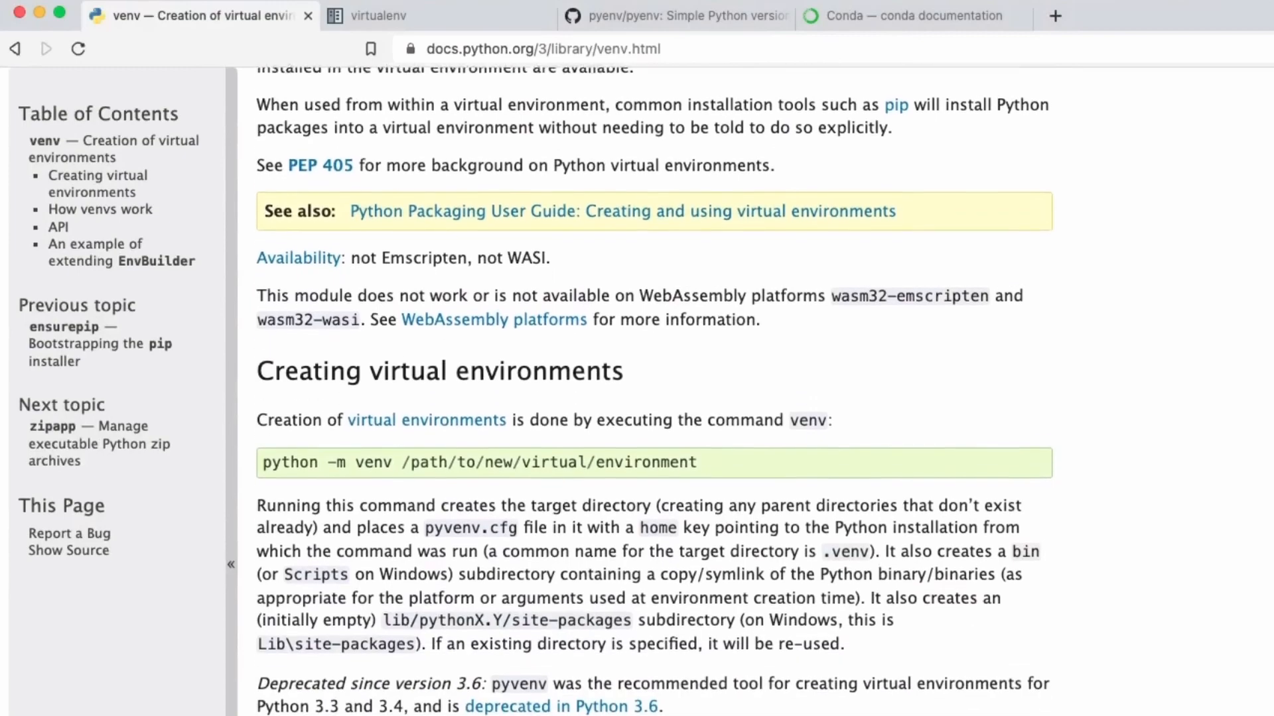
scroll(down, 3)
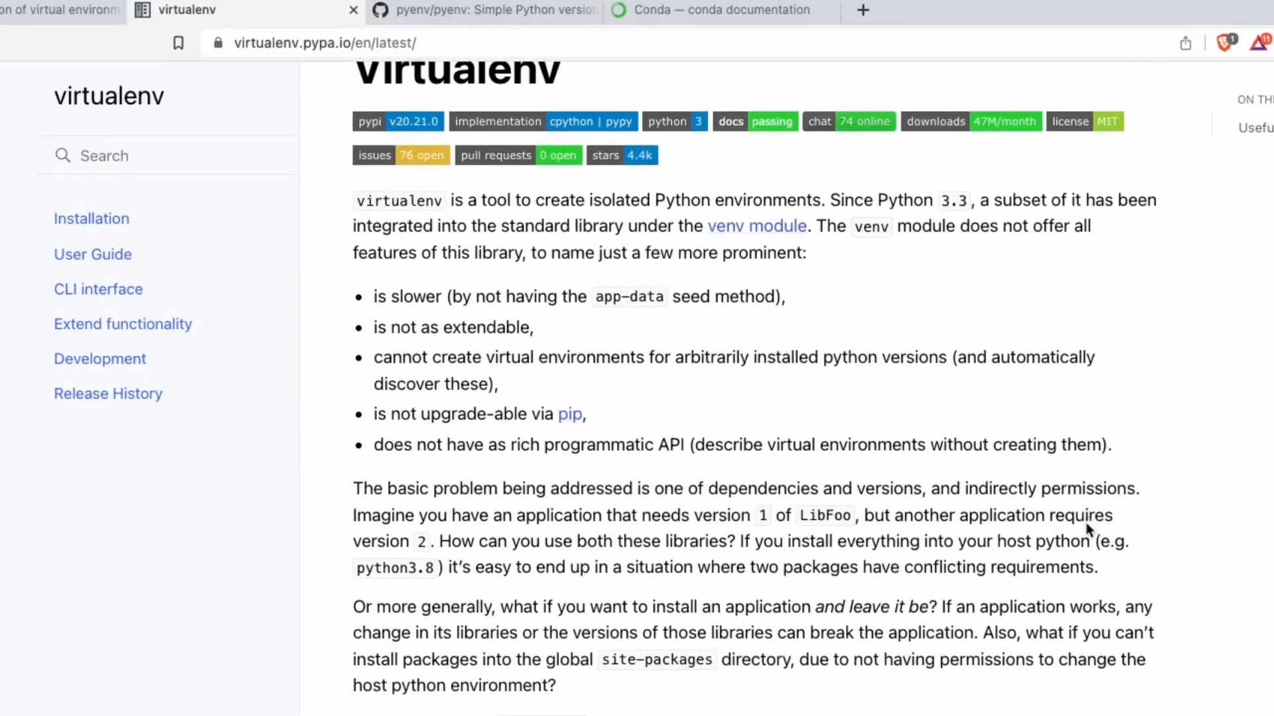
Highlight the 'Since Python 3.3…' sentence about venv joining the standard library.
scroll(down, 3)
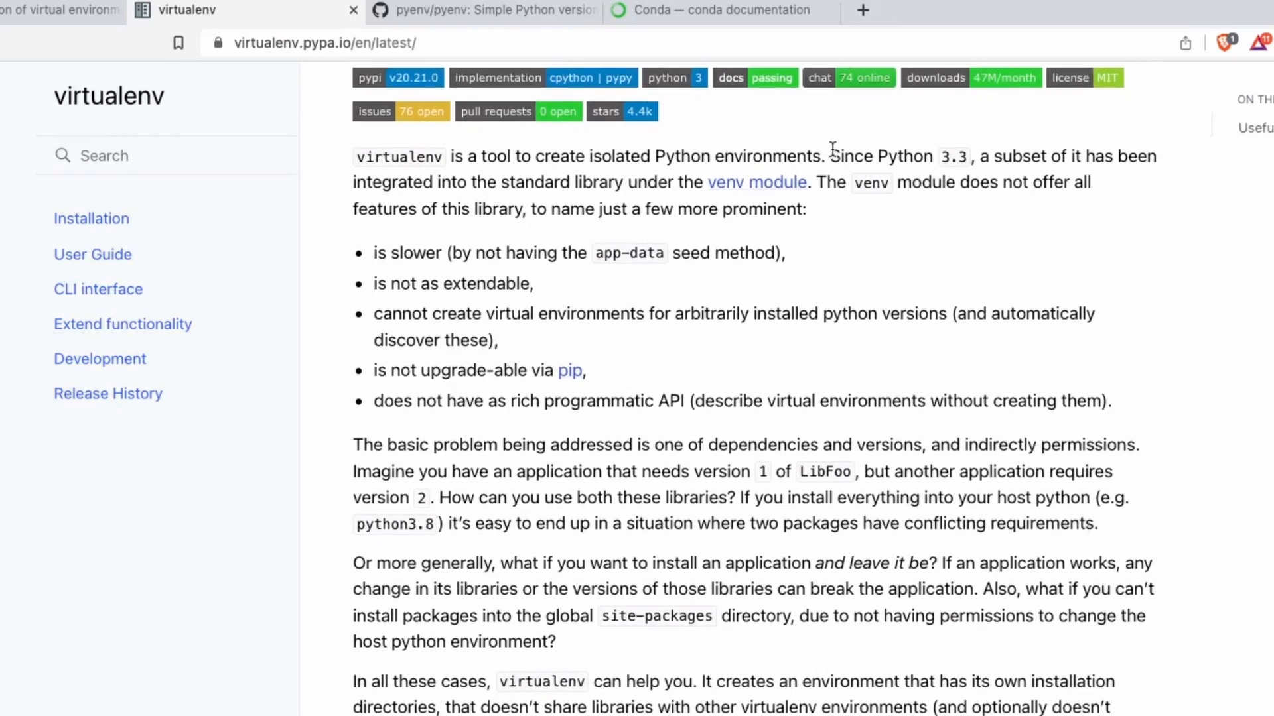
drag(830, 157, 812, 182)
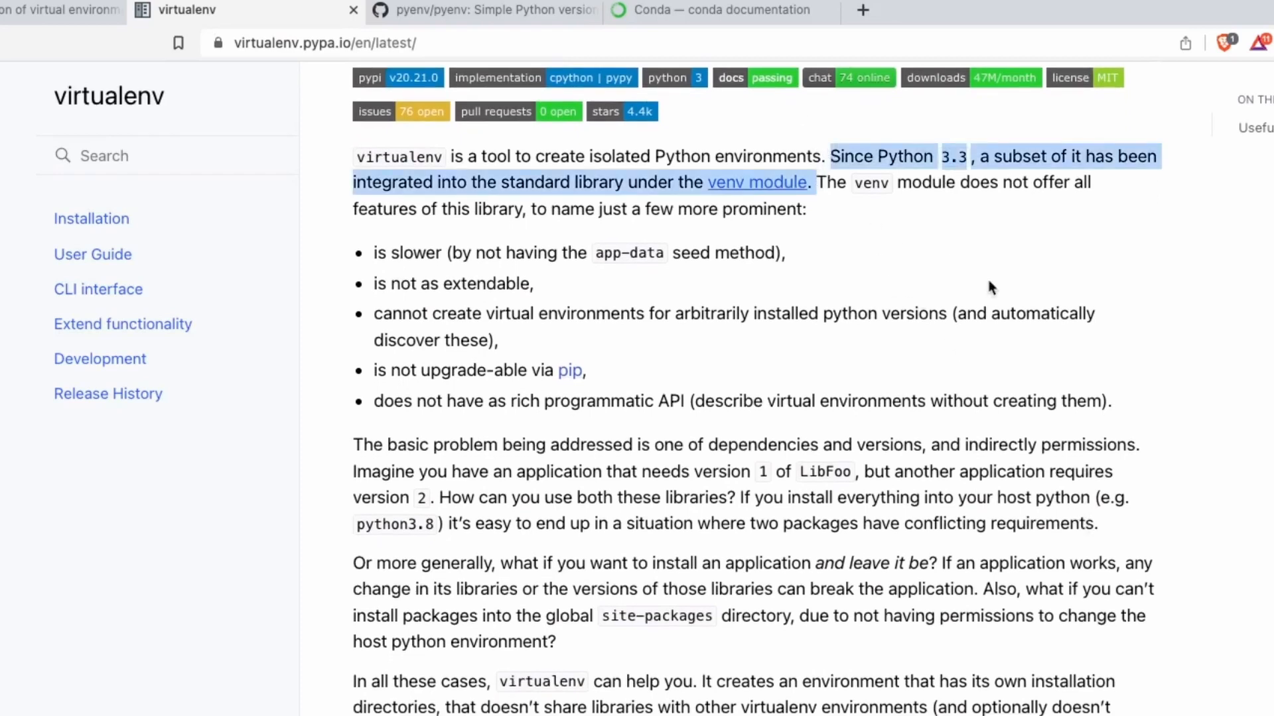
scroll(down, 3)
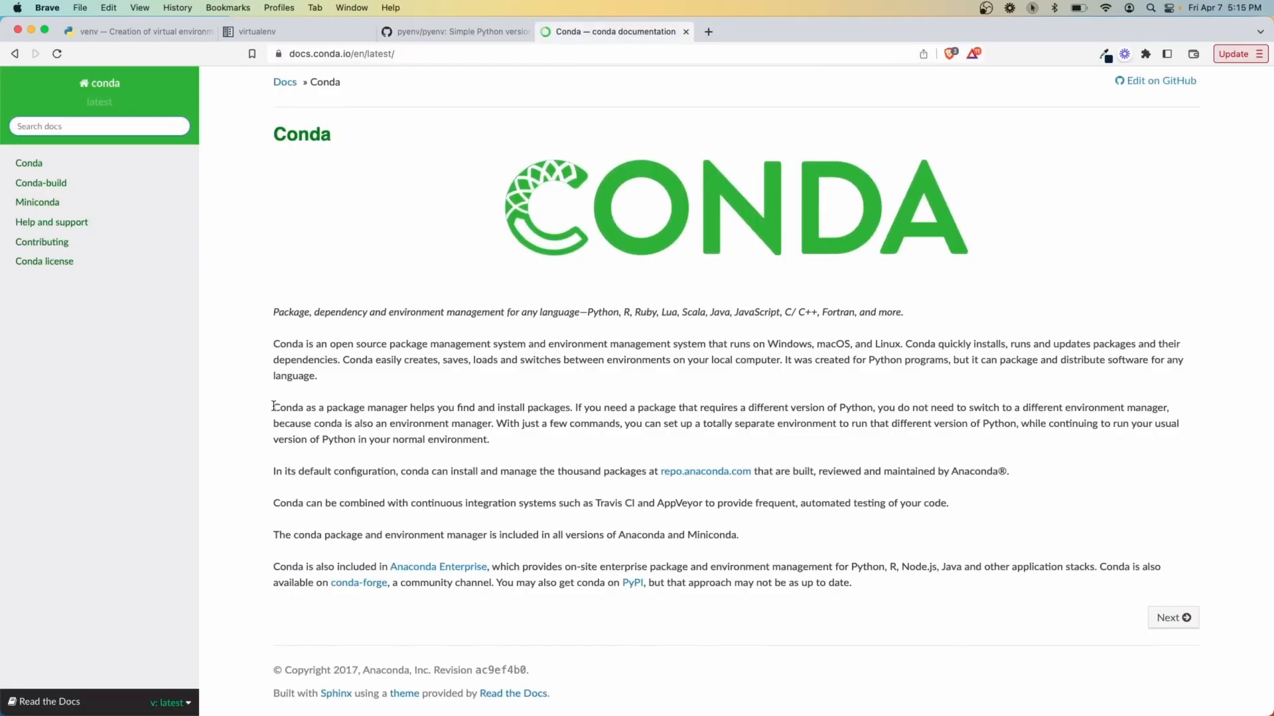
Highlight 'environment manager' on the Conda page and move to the pyenv GitHub repository.
drag(273, 407, 407, 407)
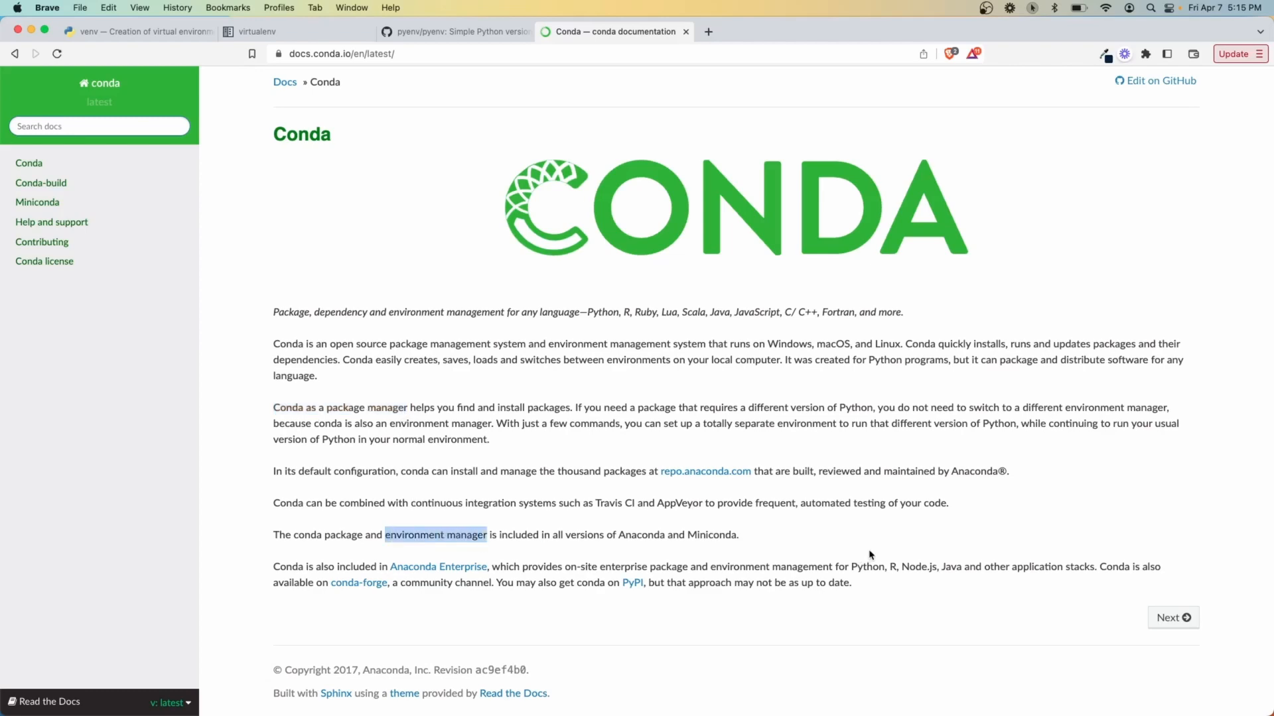
click(455, 31)
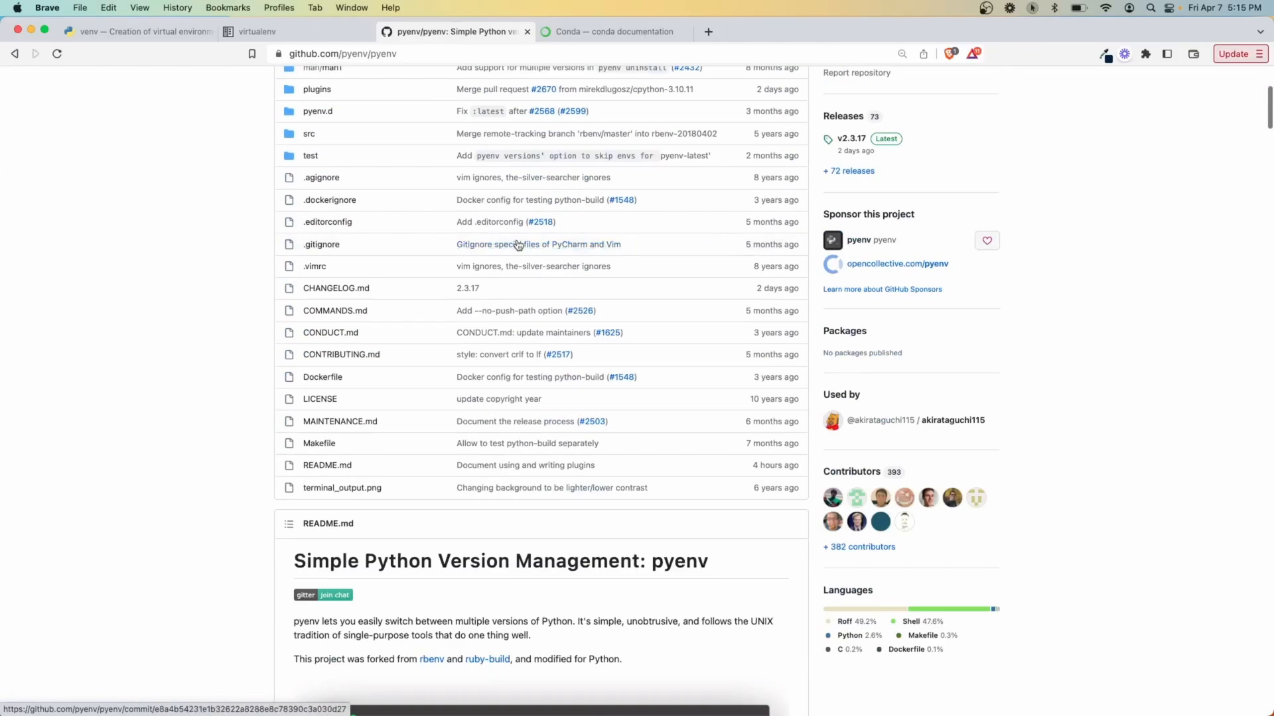
Scroll the pyenv repository page down to its README.
scroll(down, 3)
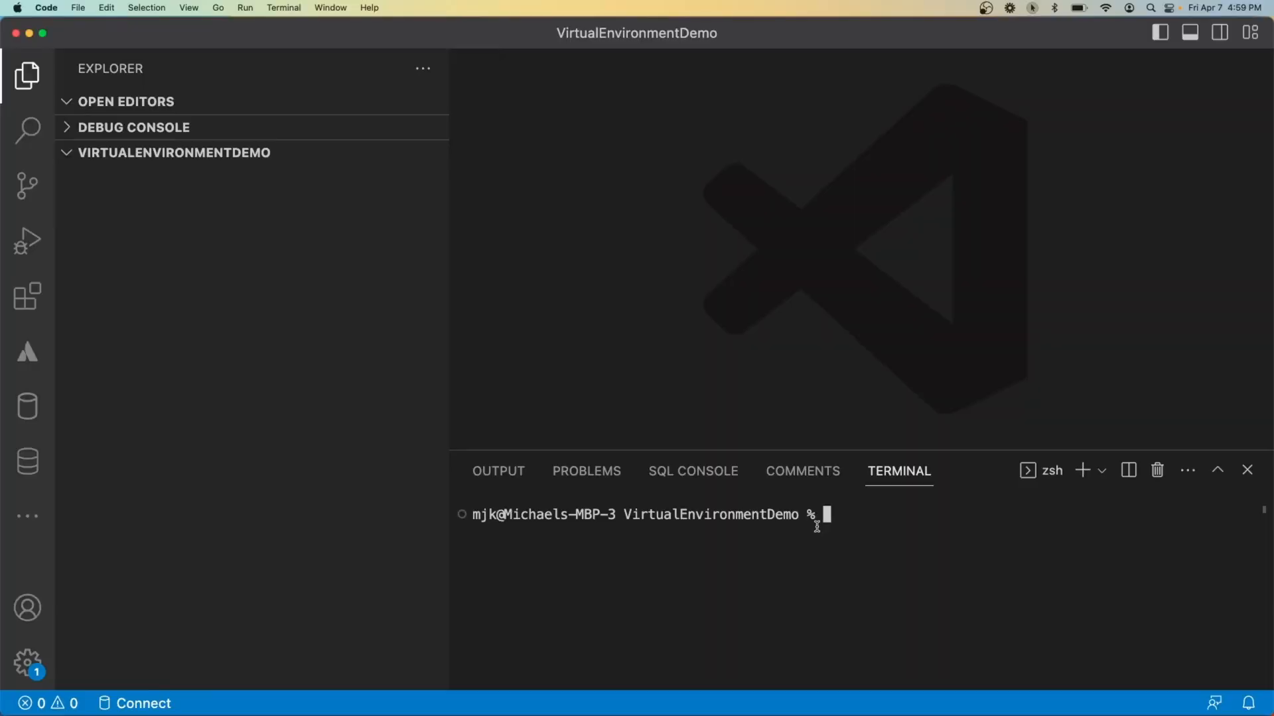
mouse_move(939, 546)
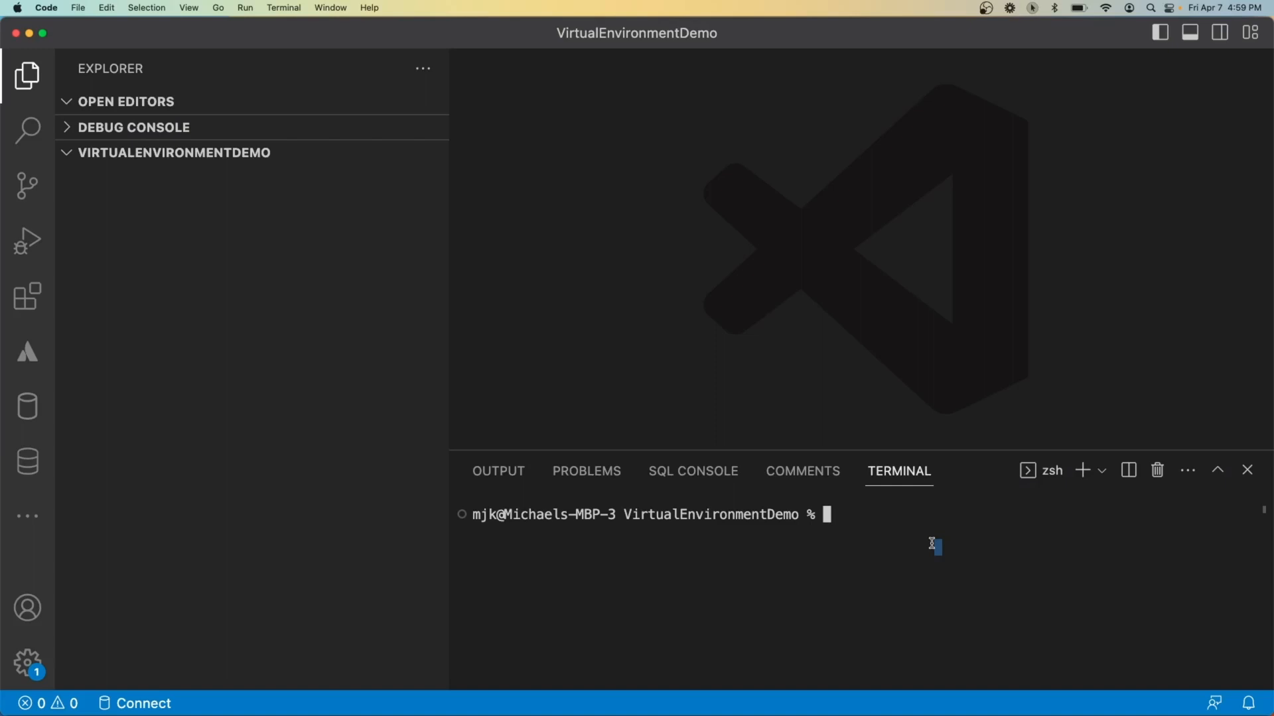
Run dbt --version and prefect --version, see 'command not found', then clear the terminal.
text(dbt --version)
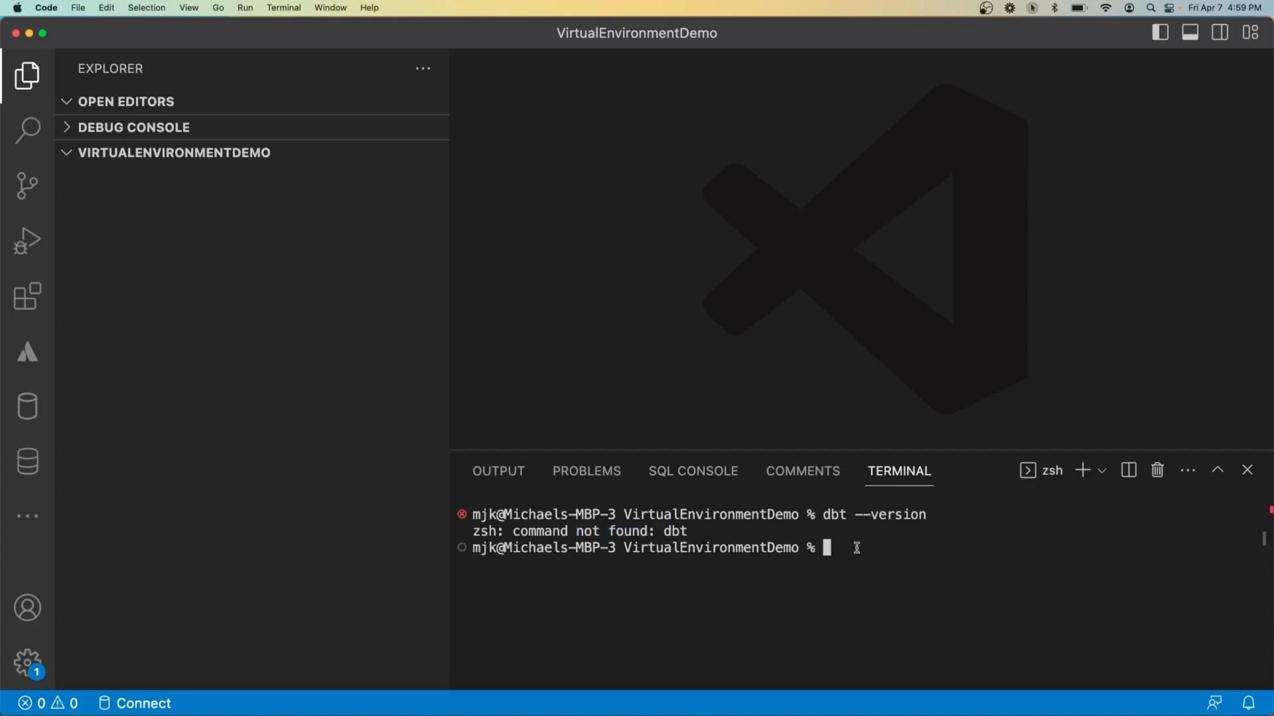
text(prefect --version)
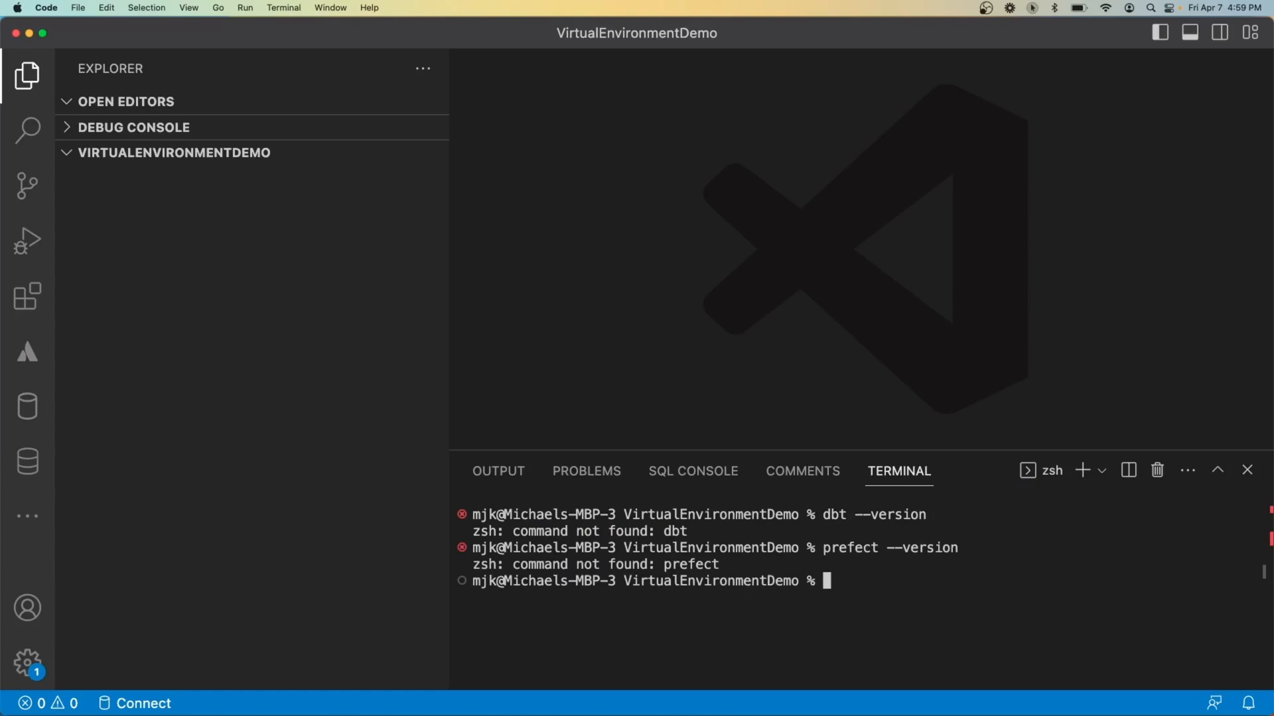
key(cmd+k)
text(python3 -m venv)
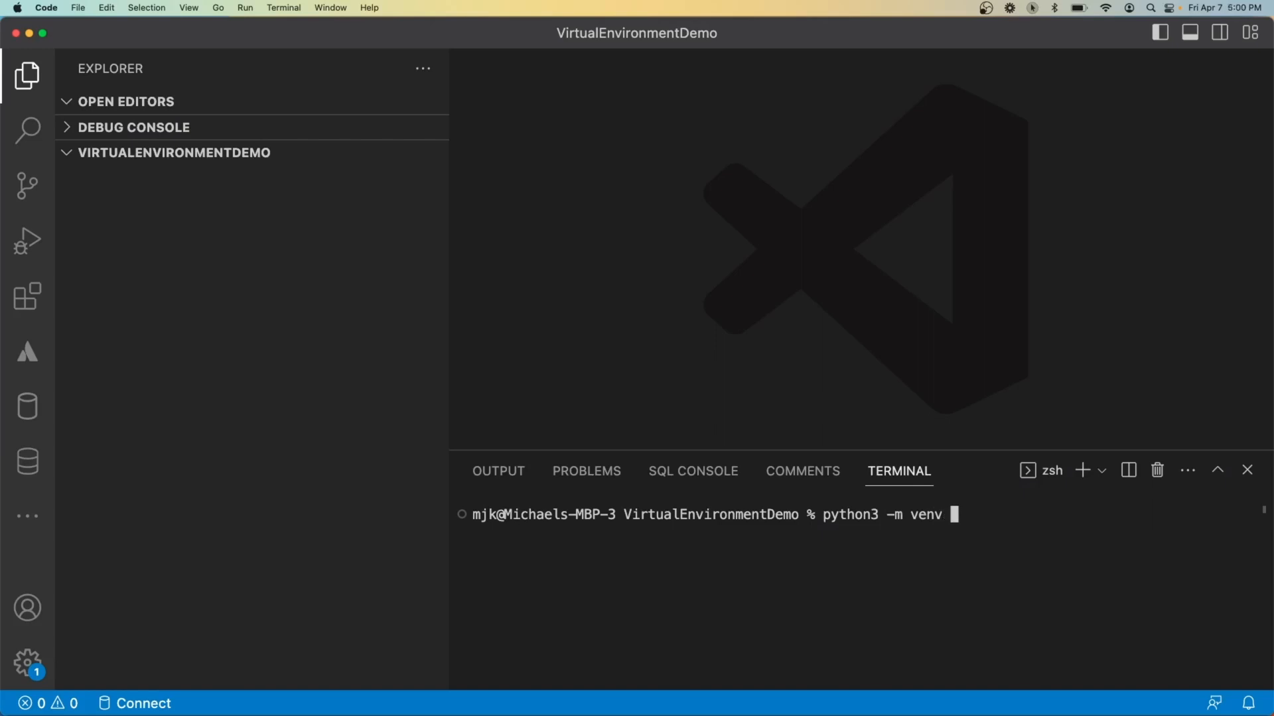
Run python3 -m venv my-env and browse the new my-env and bin folders in the Explorer.
text(my-env)
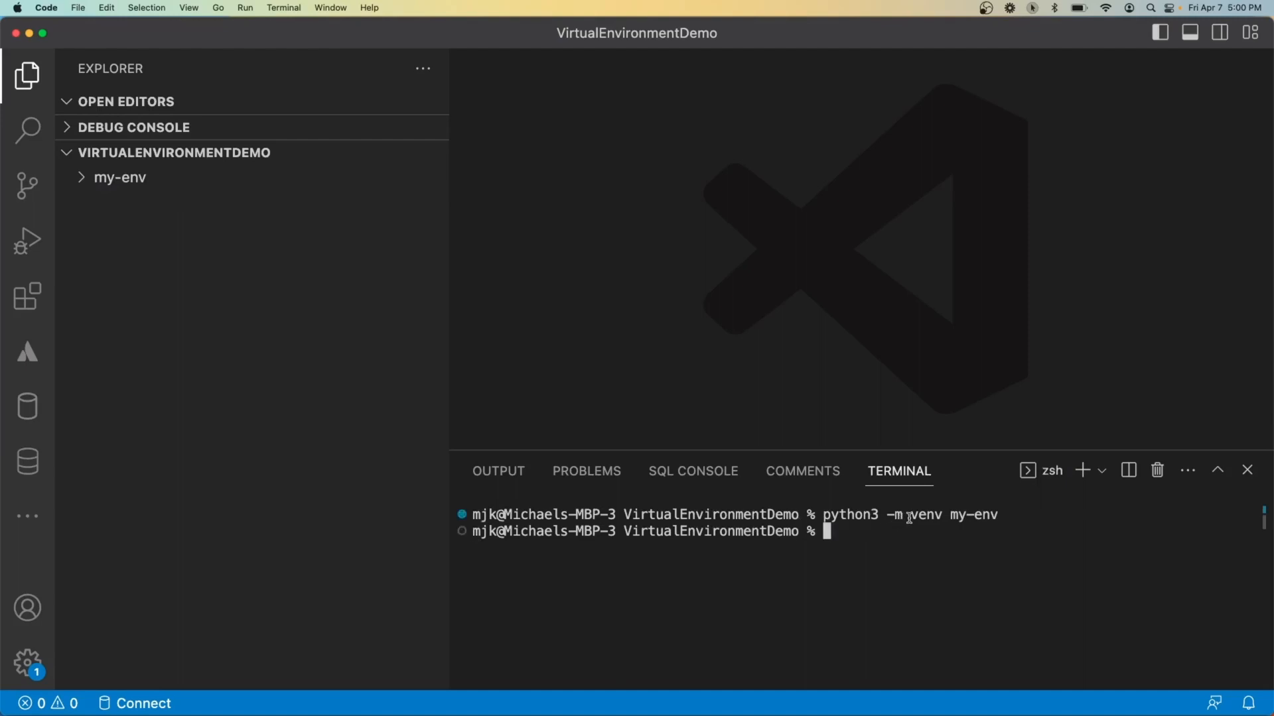
click(121, 177)
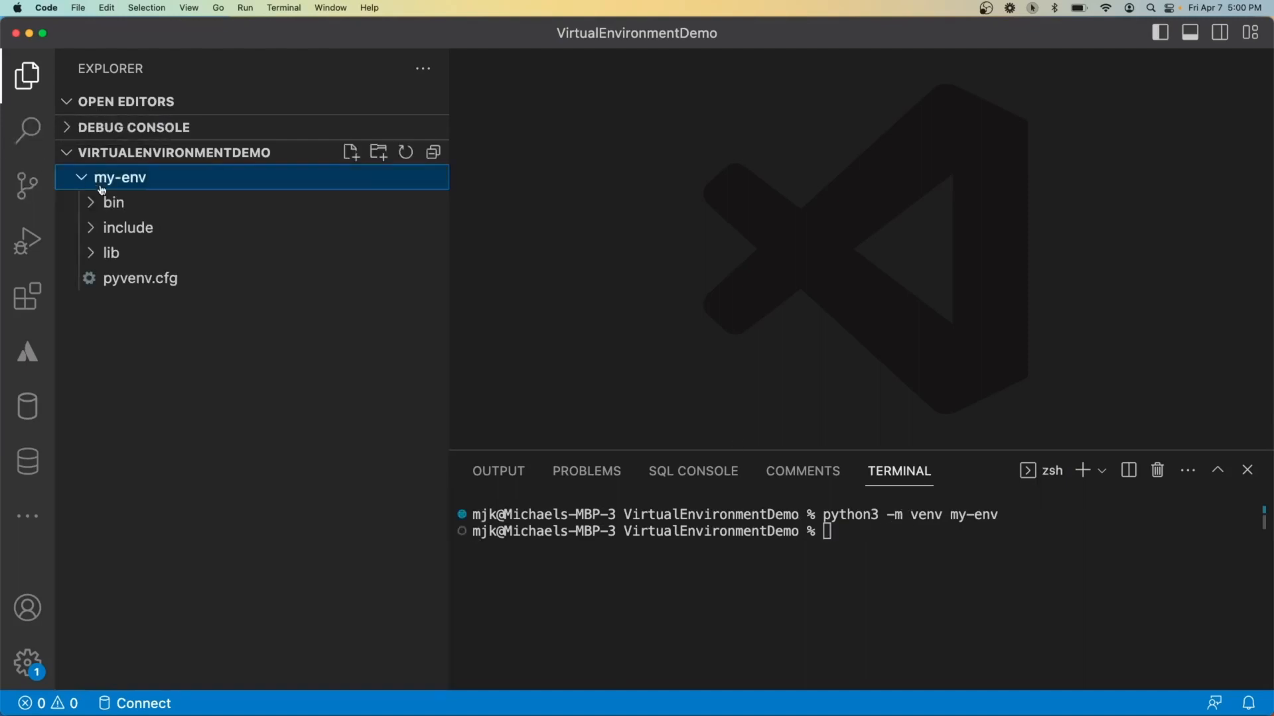
click(113, 202)
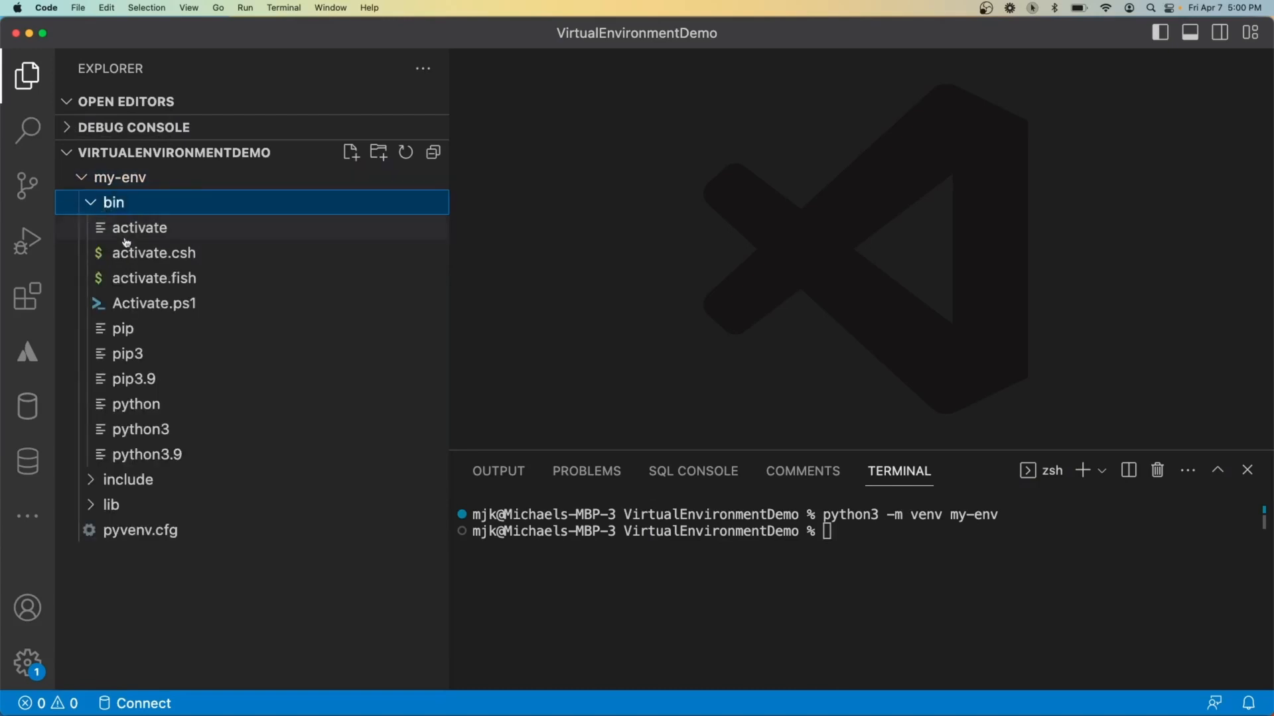
click(113, 202)
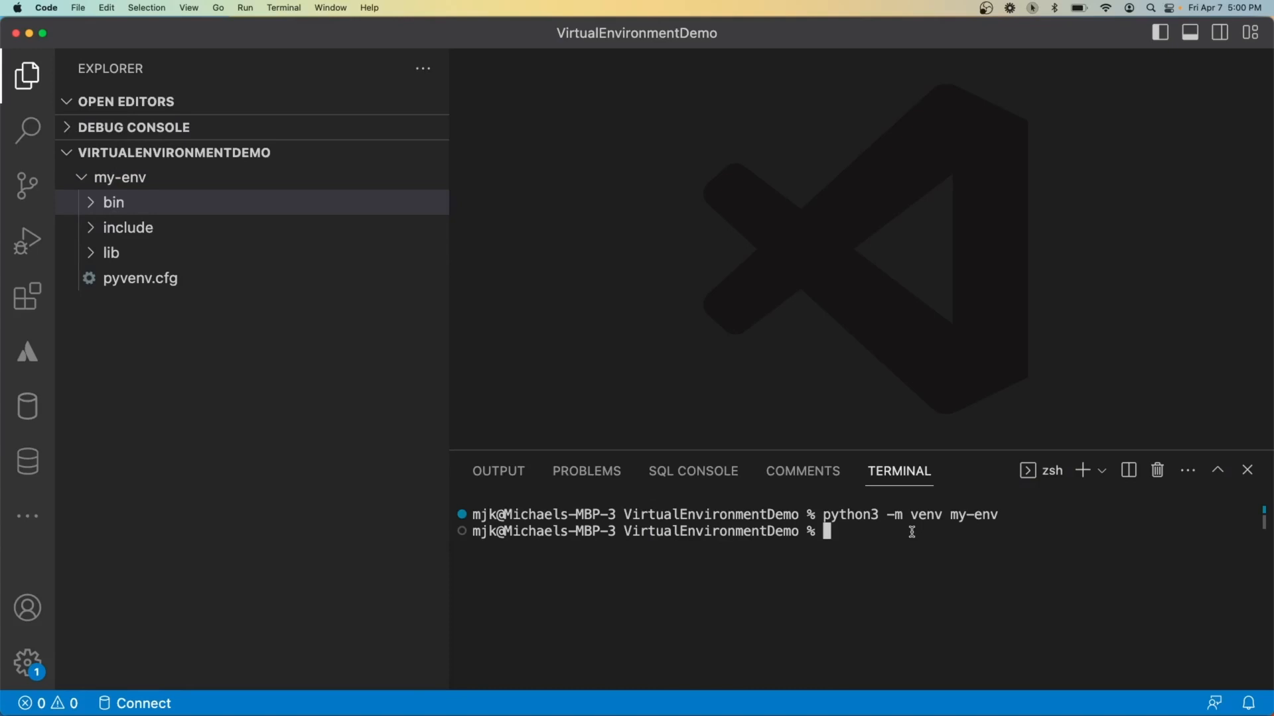
text(s)
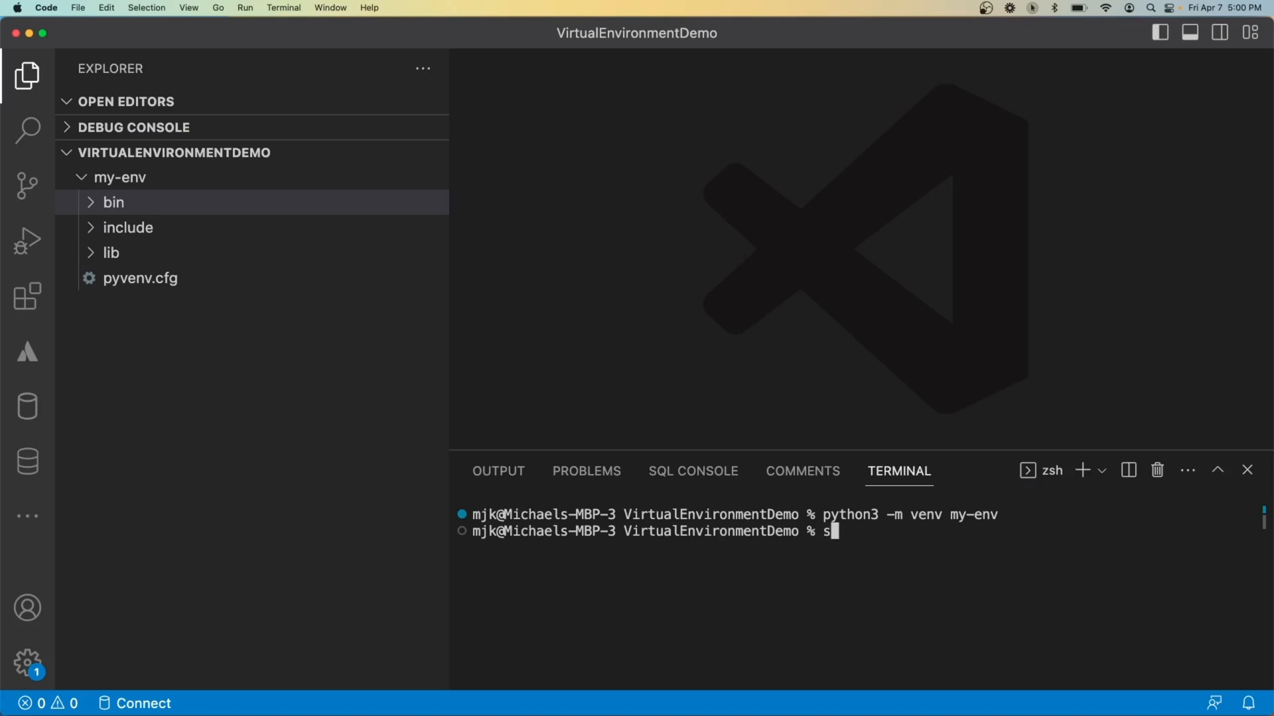
Inspect my-env/bin/activate in the editor and run source my-env/bin/activate.
click(113, 202)
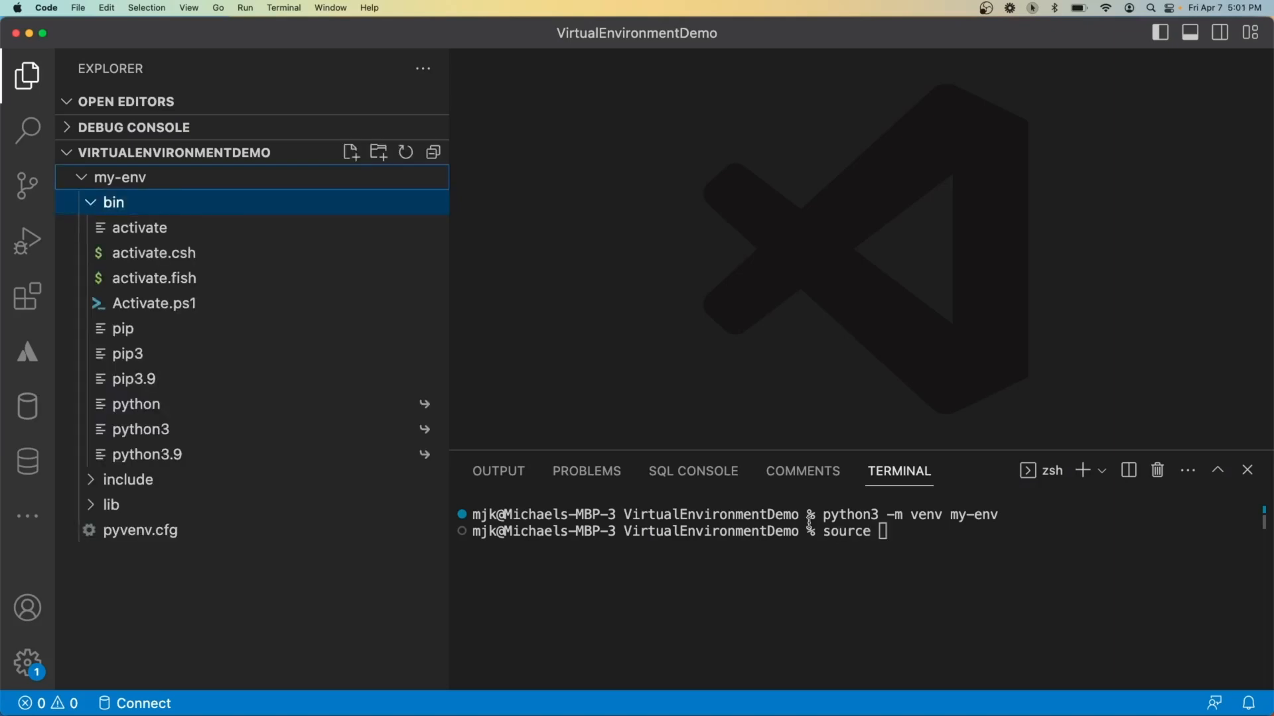
text(my-env/)
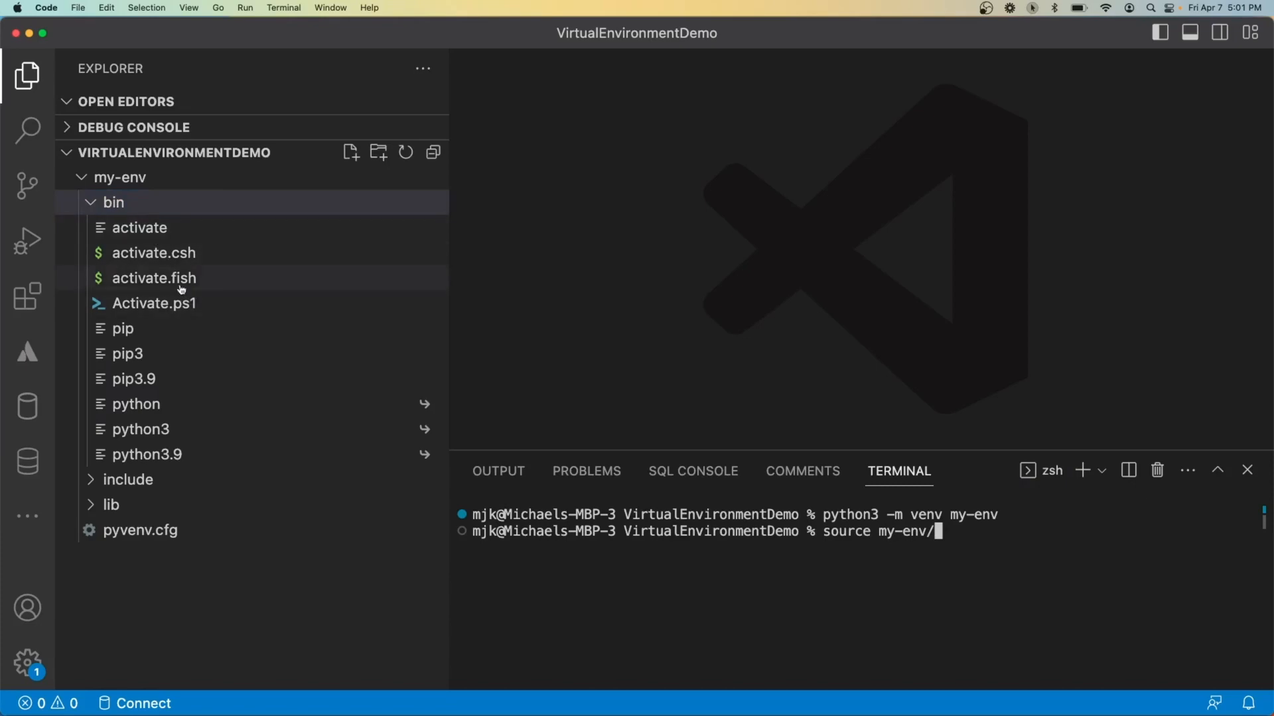
click(140, 227)
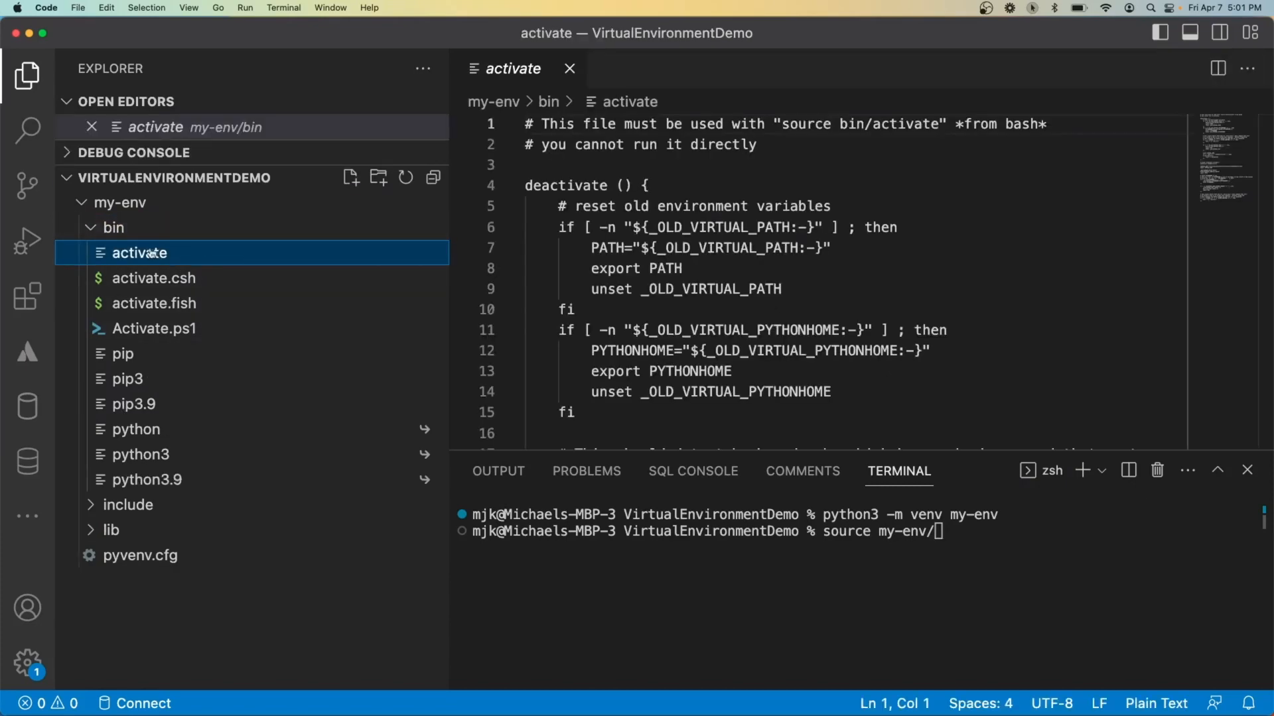
scroll(down, 3)
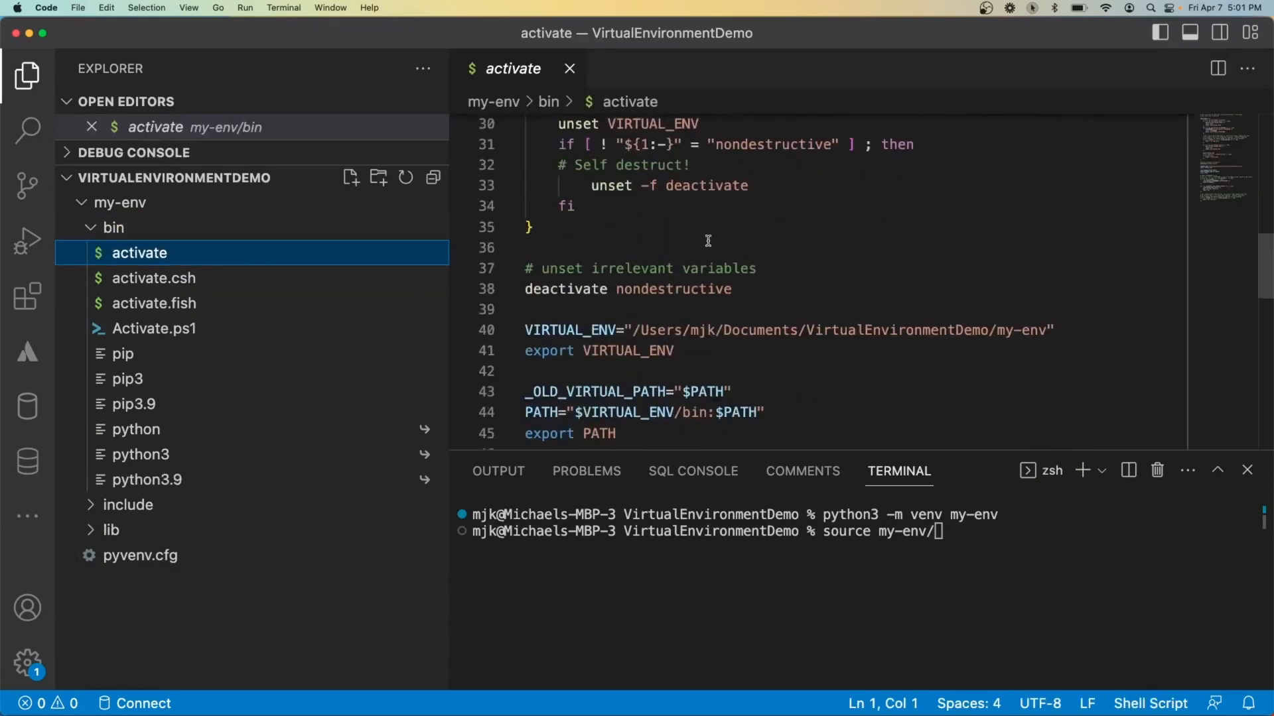
click(569, 68)
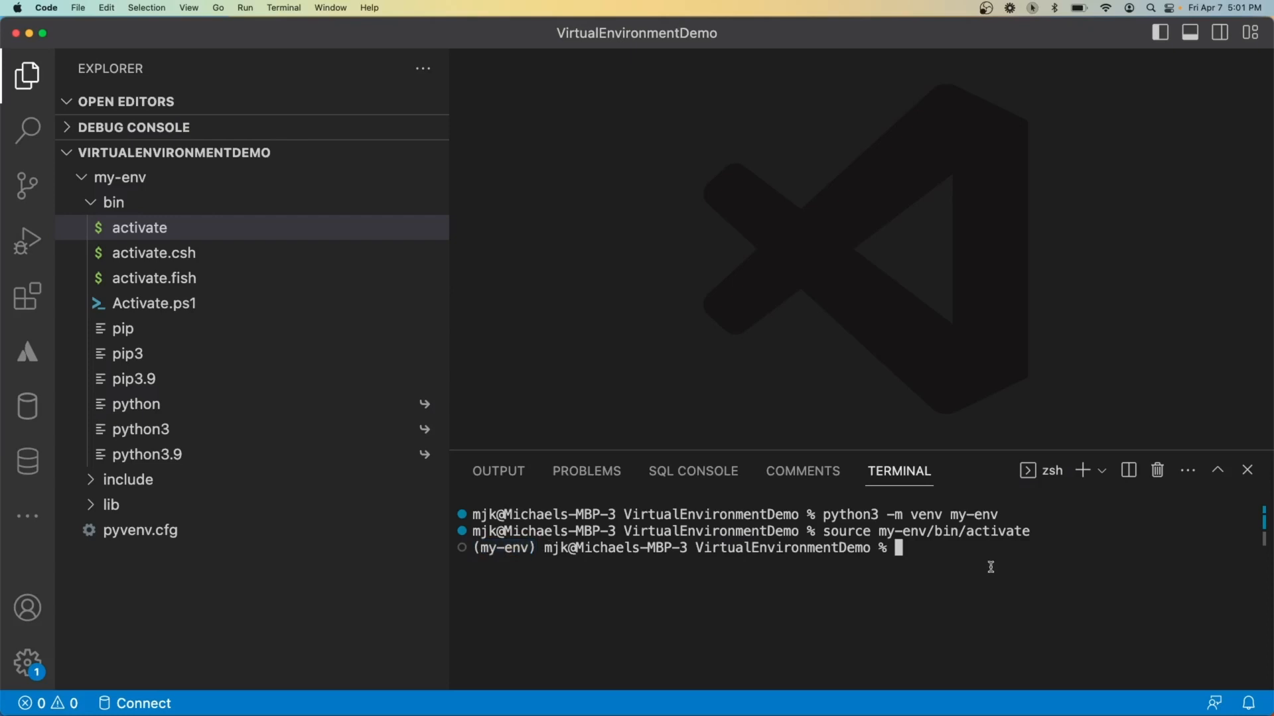
Deactivate my-env and create a second environment another-env with python3 -m venv.
text(deactivate)
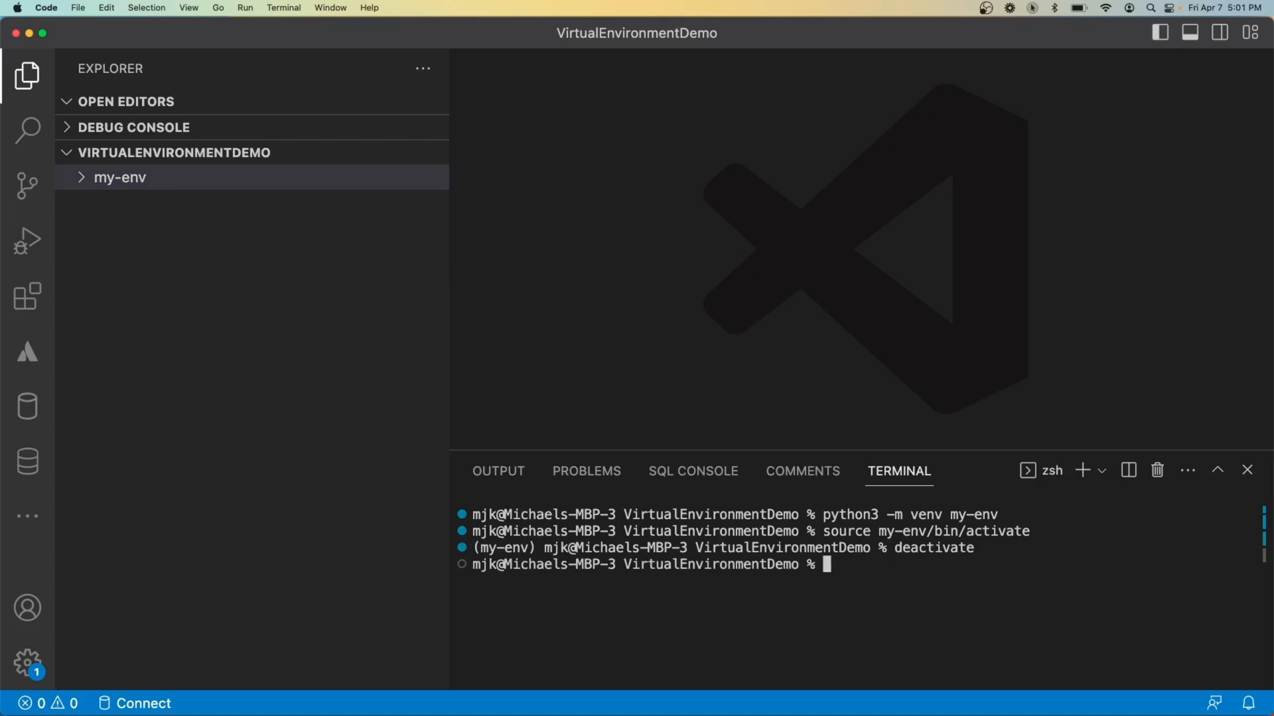
text(python3 -m venv another-env)
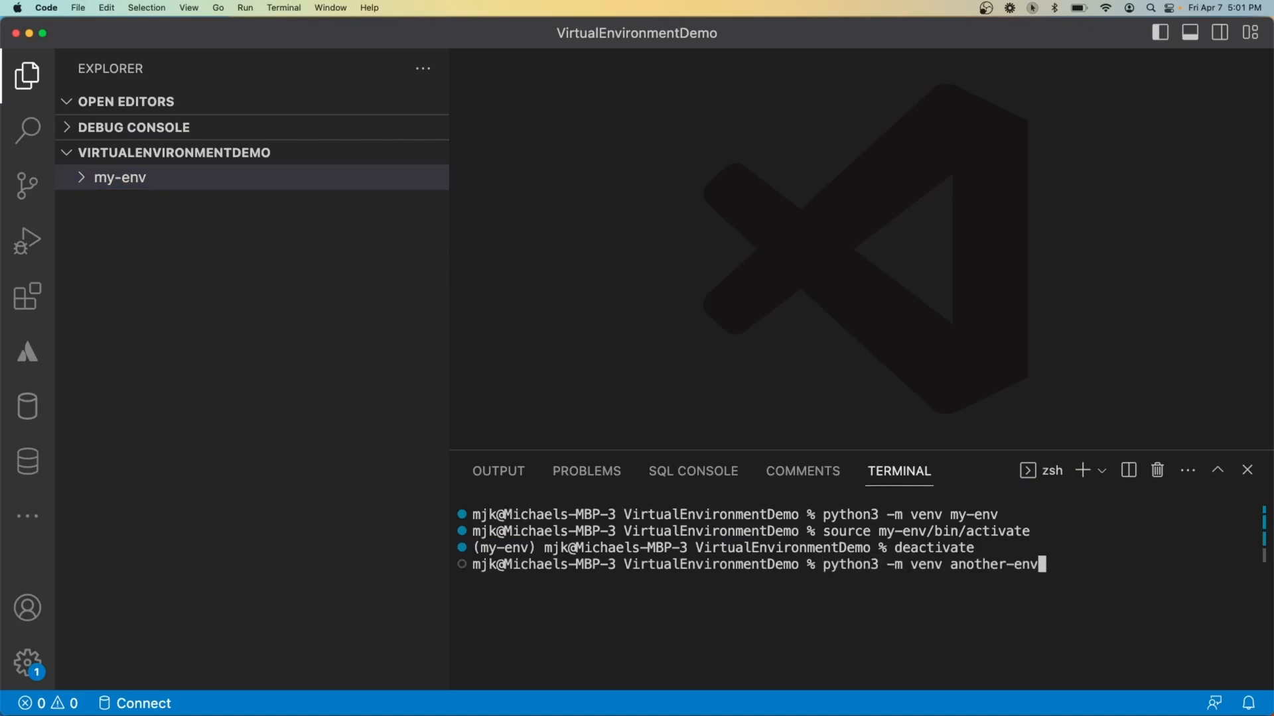
key(enter)
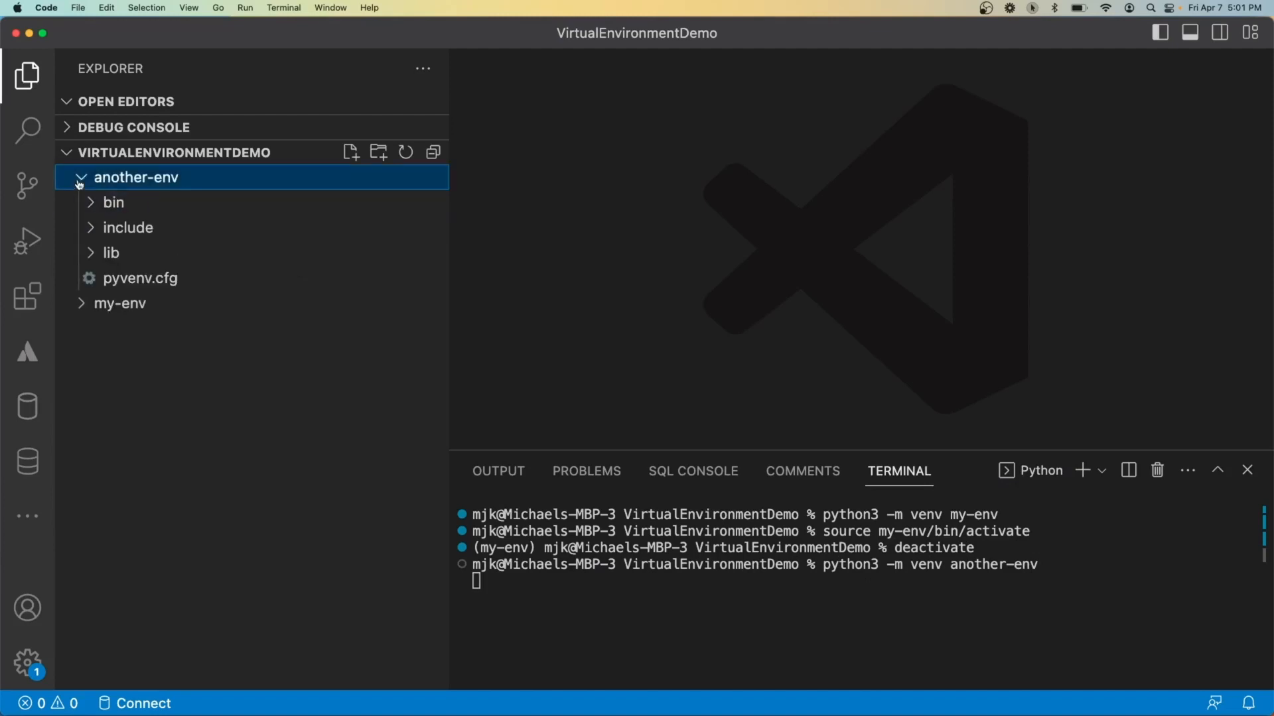
click(81, 176)
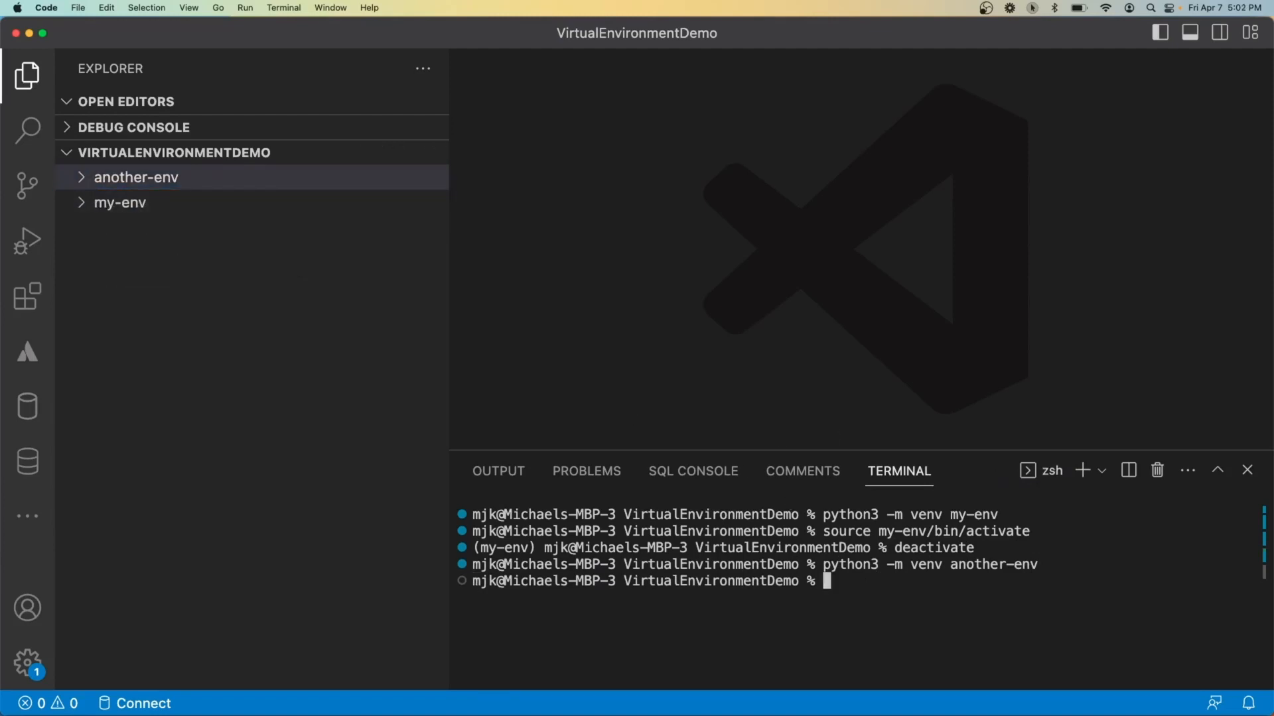
Source another-env, then deactivate it to return to my-env.
text(source another-env/bin/act)
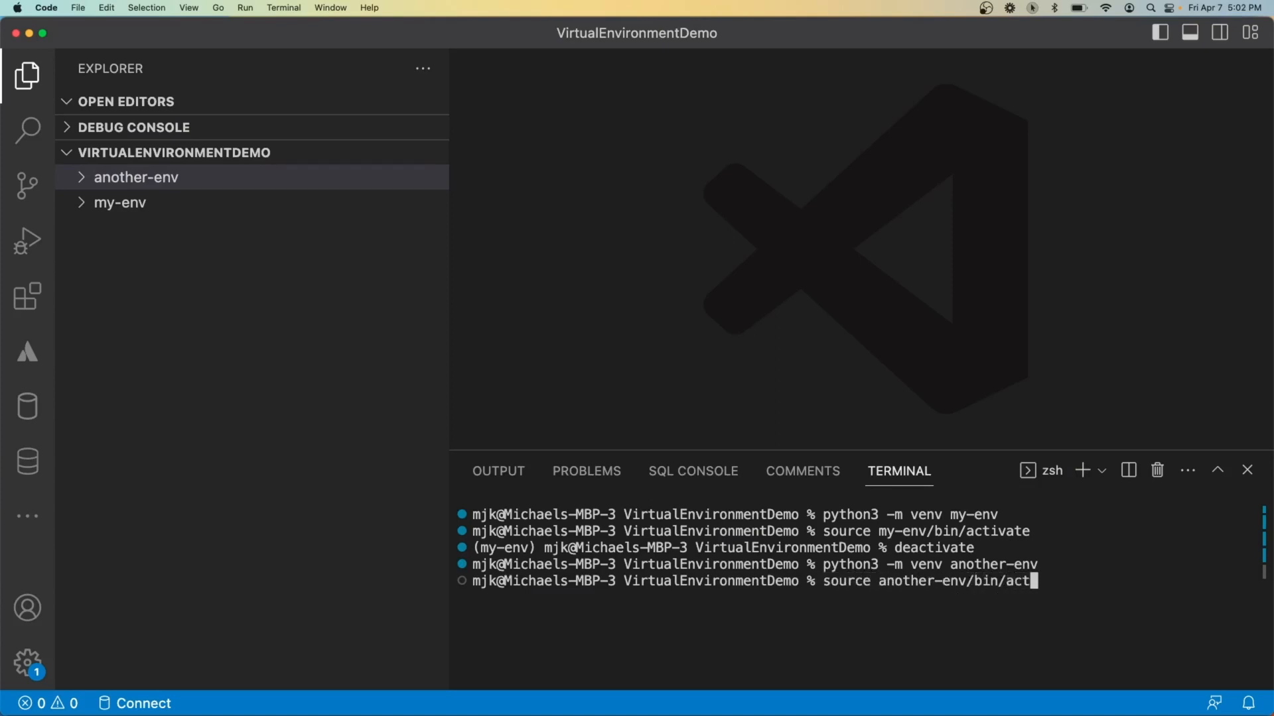
text(deactivat)
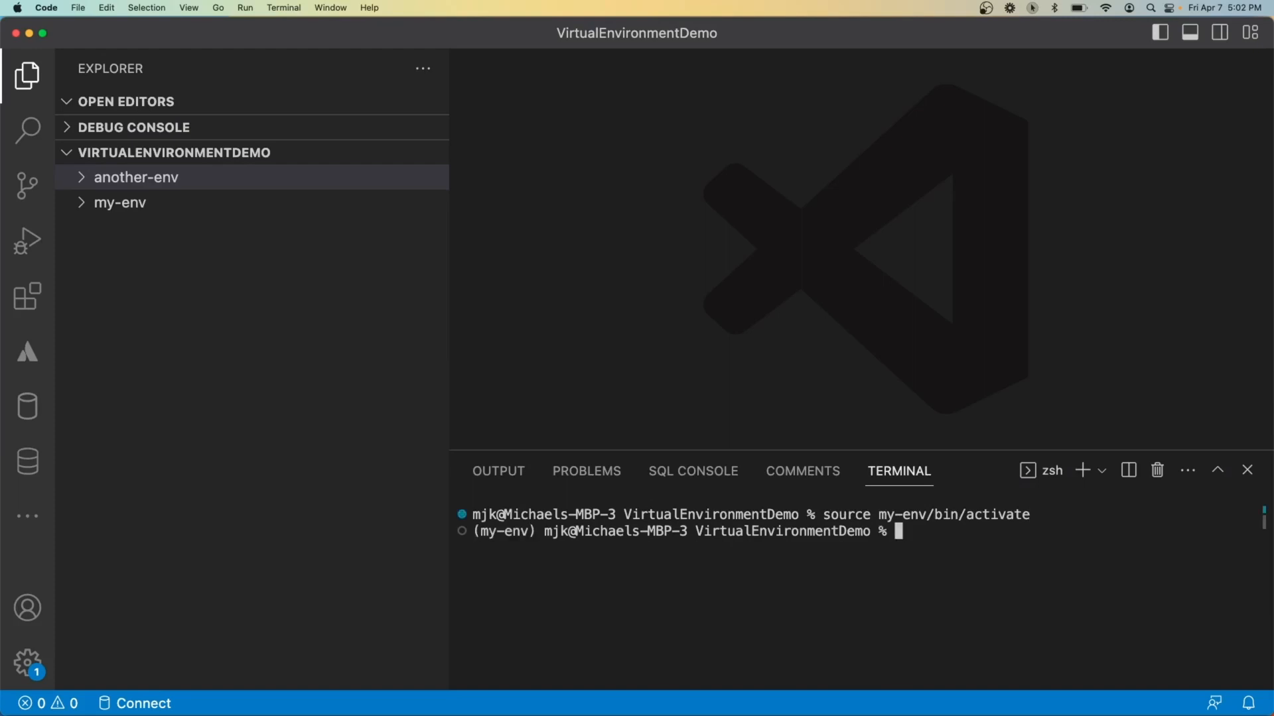
Run pip3 install dbt-snowflake inside the my-env environment.
text(pip3)
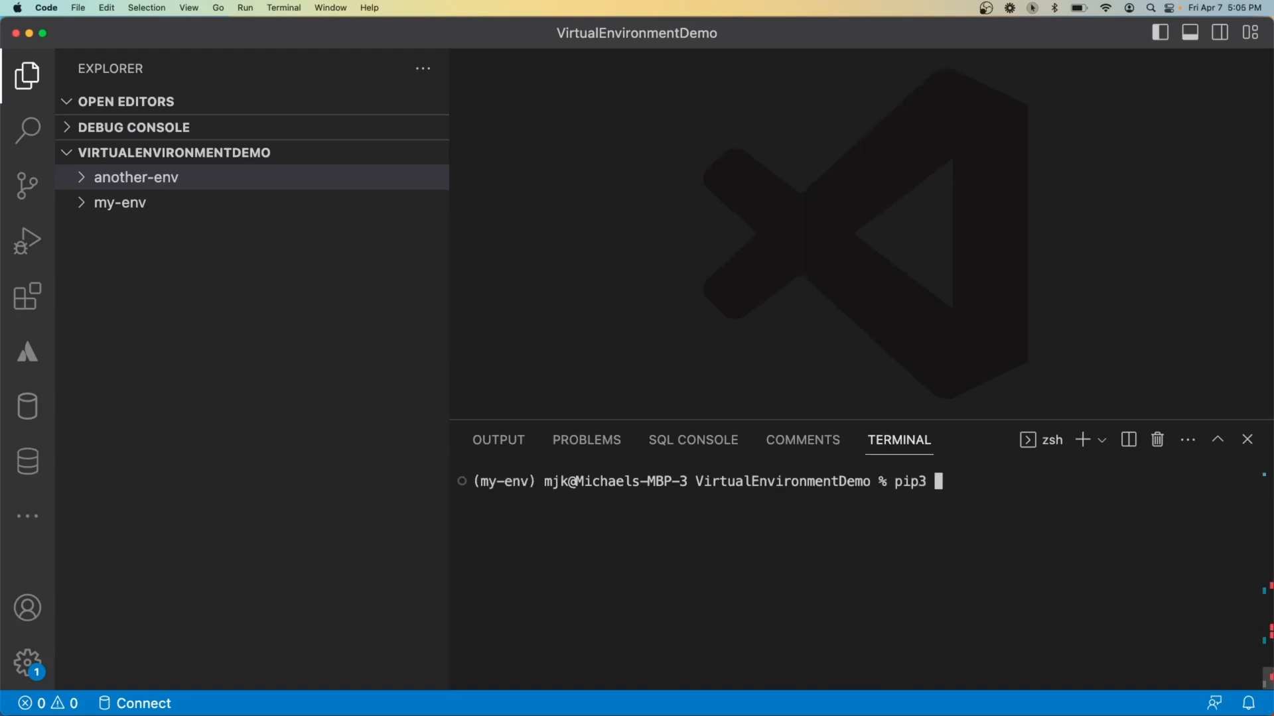
text(install dbt-snowlf)
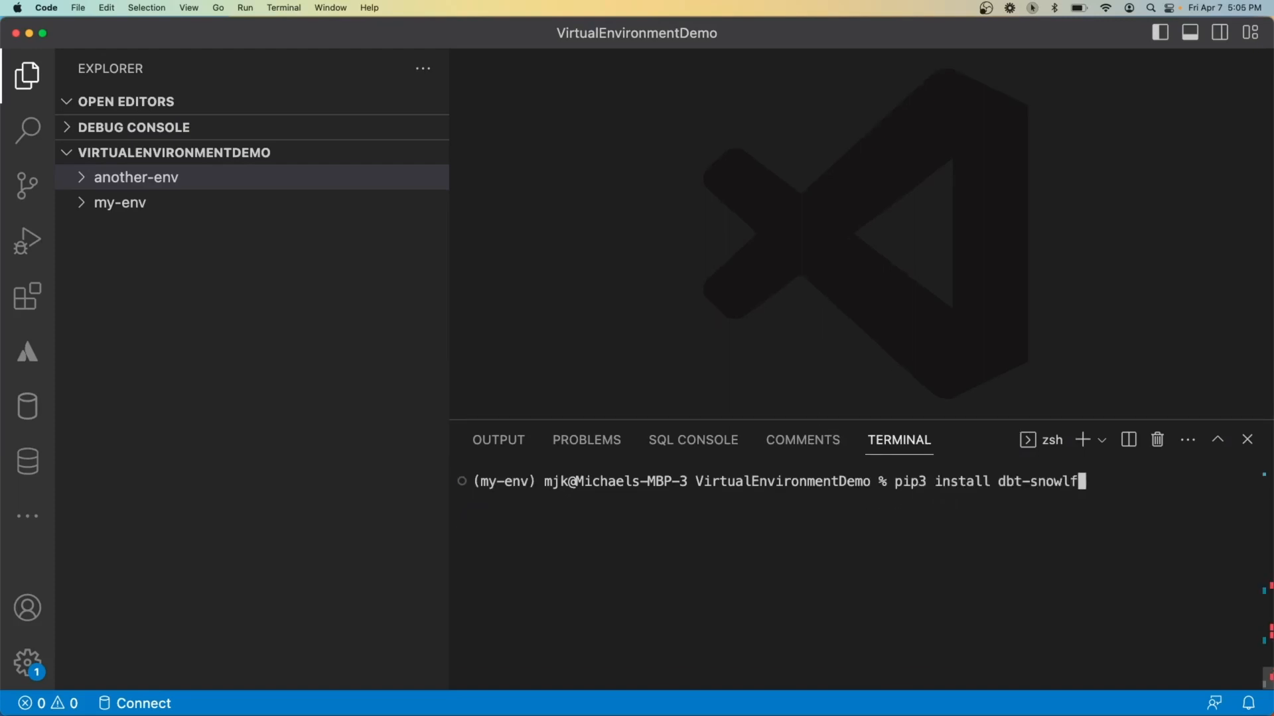
key(enter)
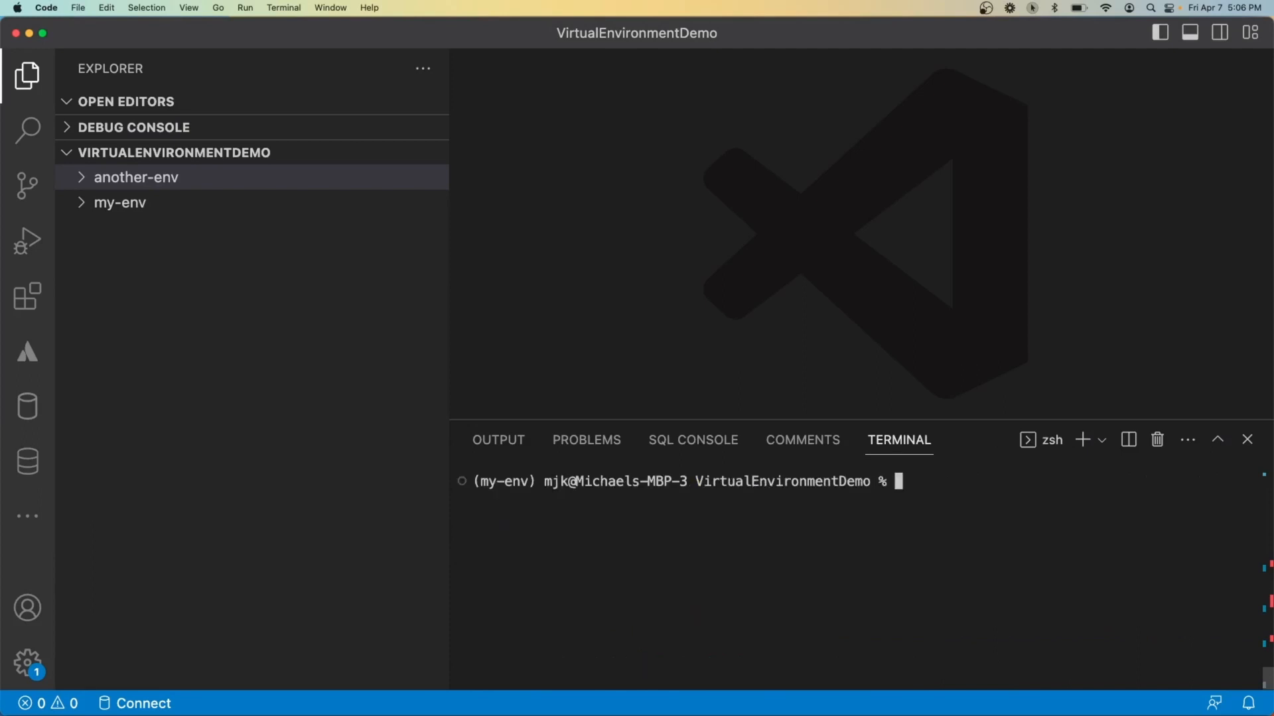
Show dbt --version fails once my-env is deactivated, then activate another-env.
text(deactivate)
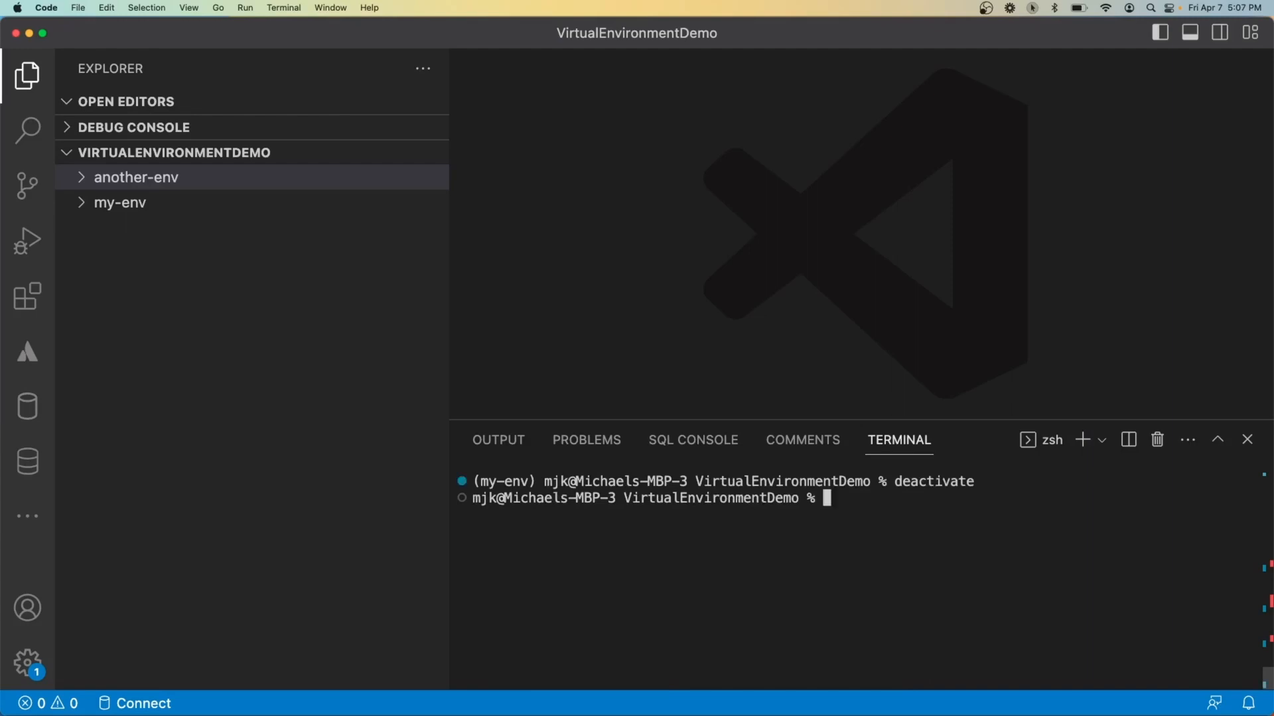
text(dbt --version)
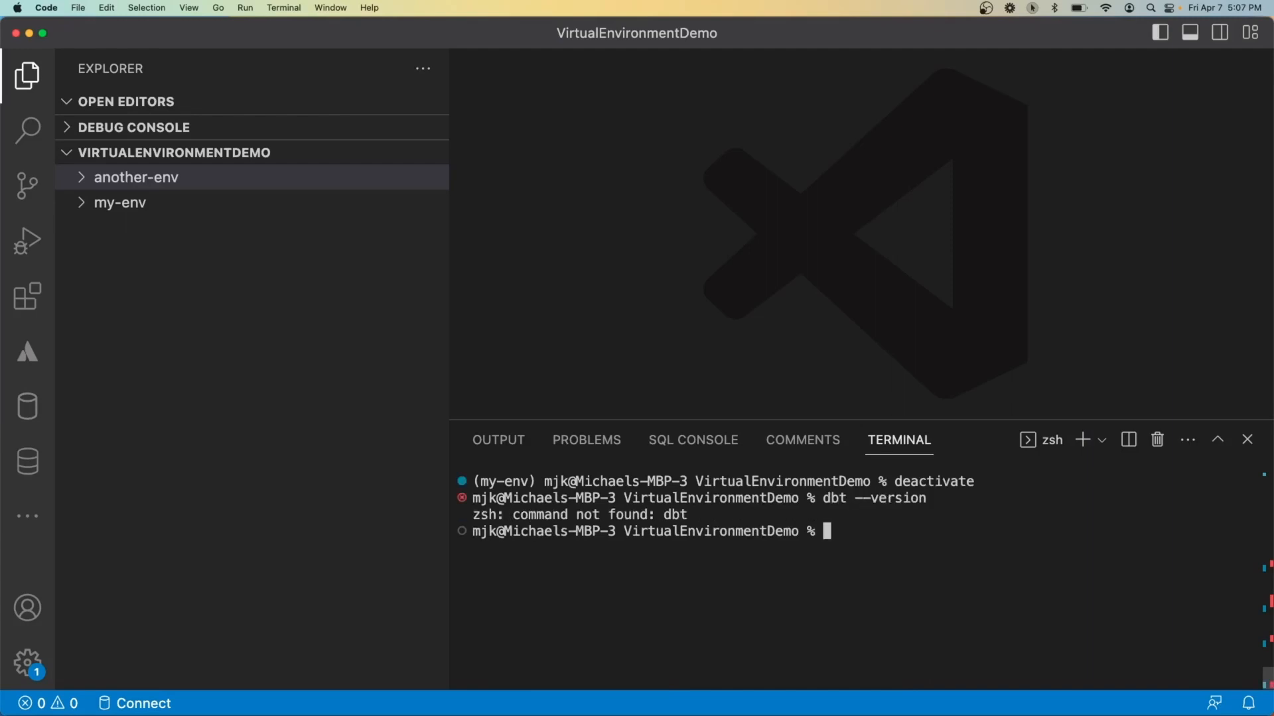
text(source another-env/)
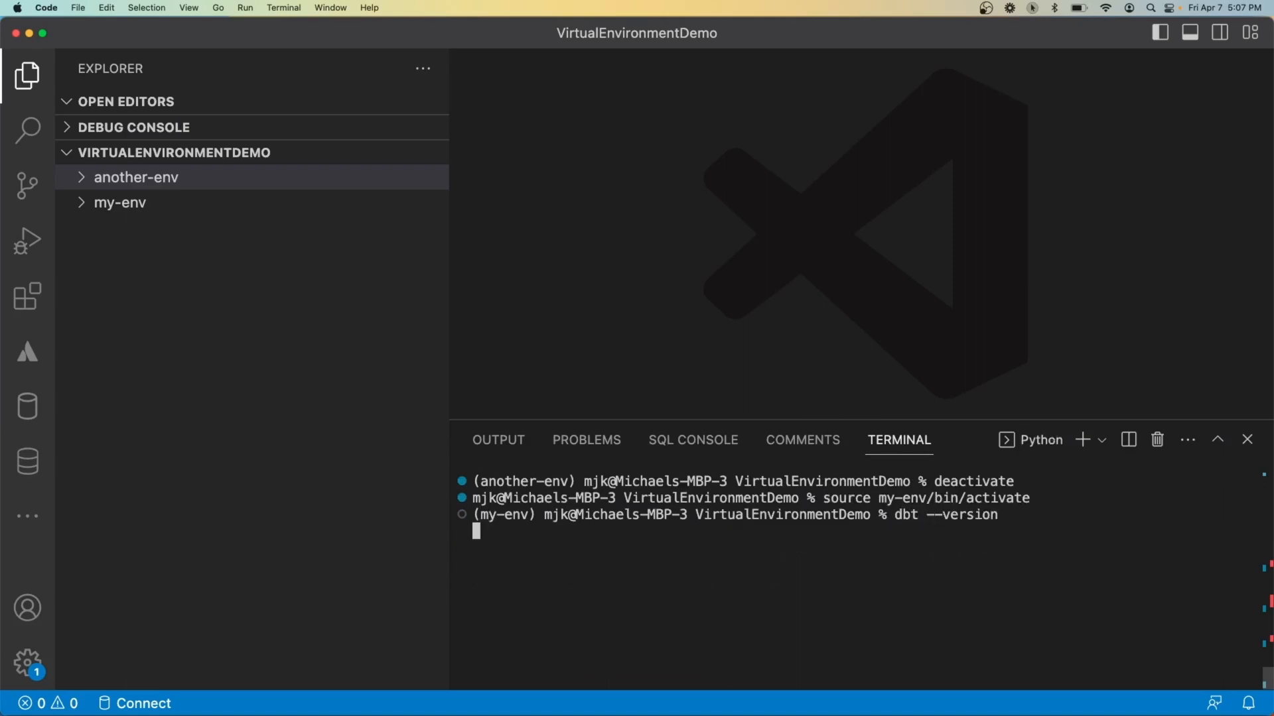
mouse_move(534, 530)
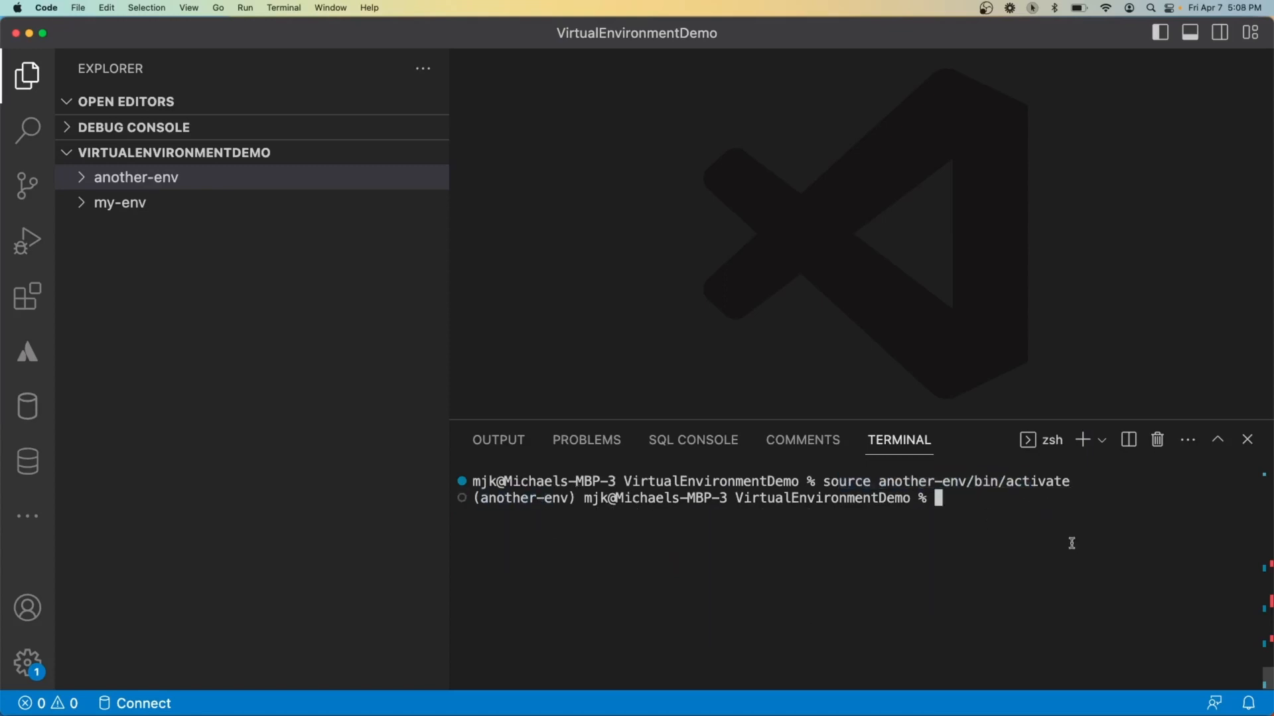
Install prefect in another-env, confirm 2.10.2, and show it missing after deactivating.
text(pip install pre)
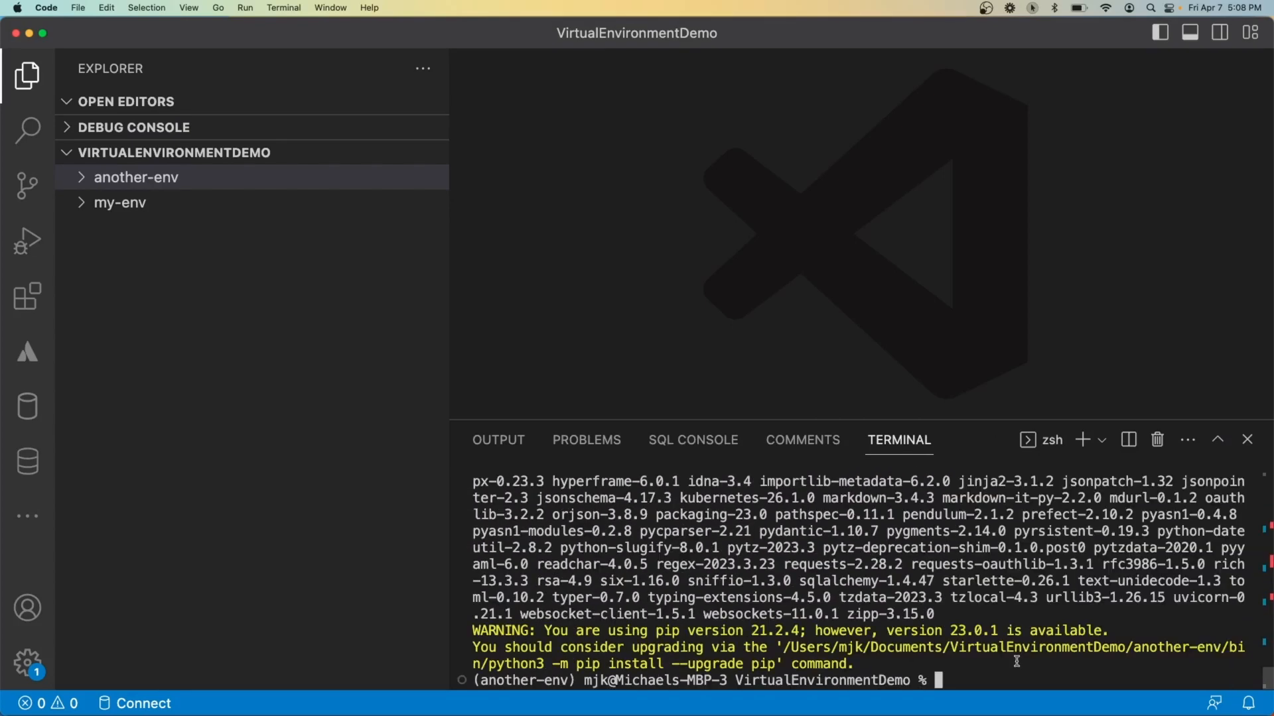
text(prefect version)
text(deactivate)
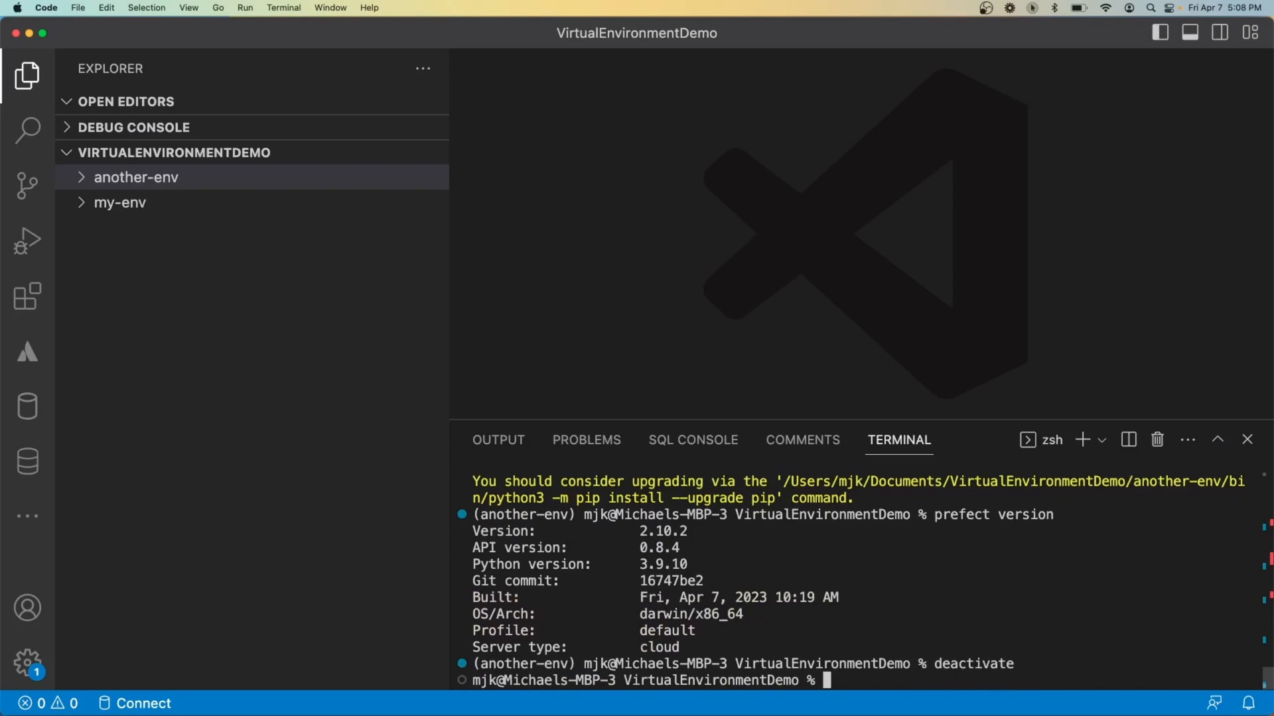
text(prefect version)
text(source my-env/bin/activate)
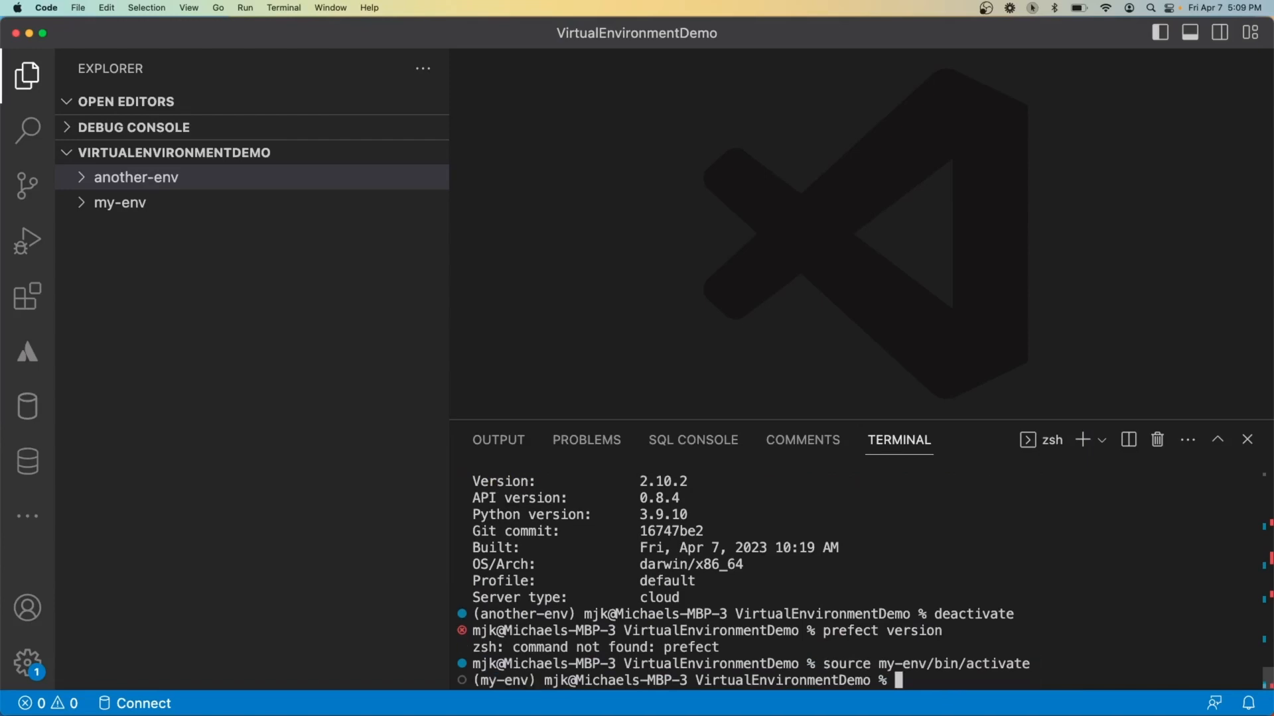
text(prefect version)
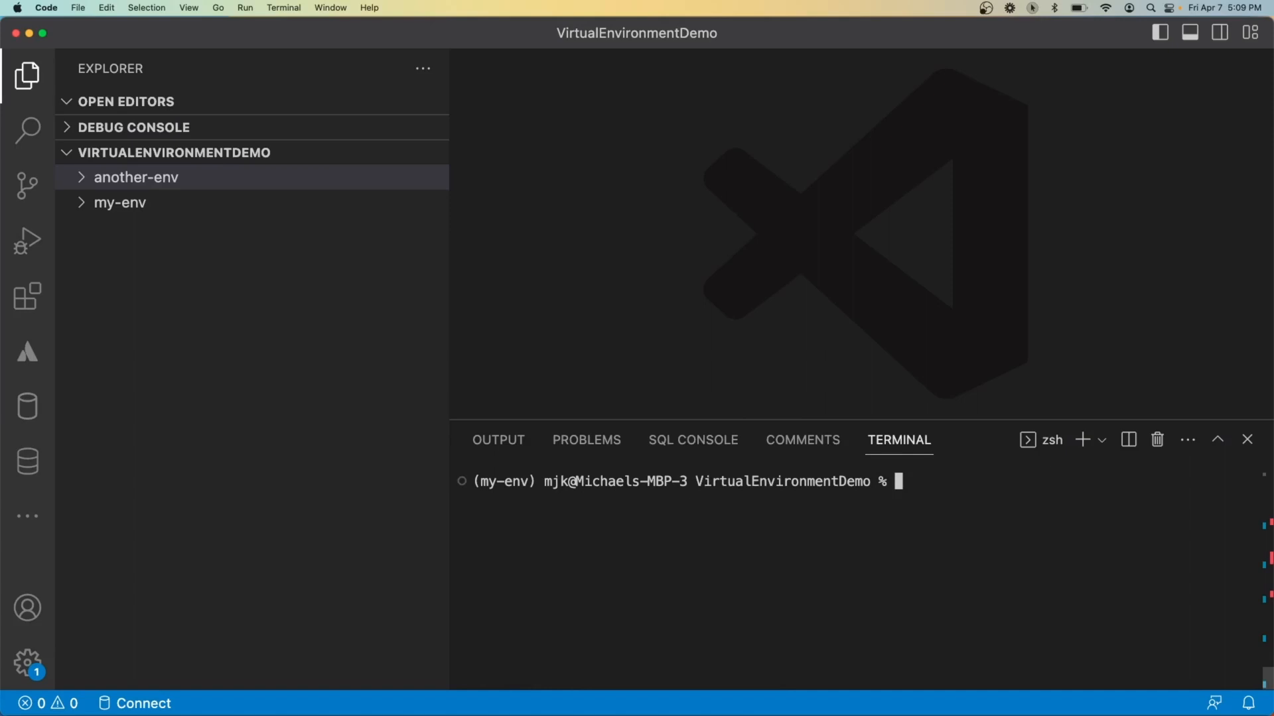
List my-env's packages with pip freeze and write them to requirements.txt.
text(pip free)
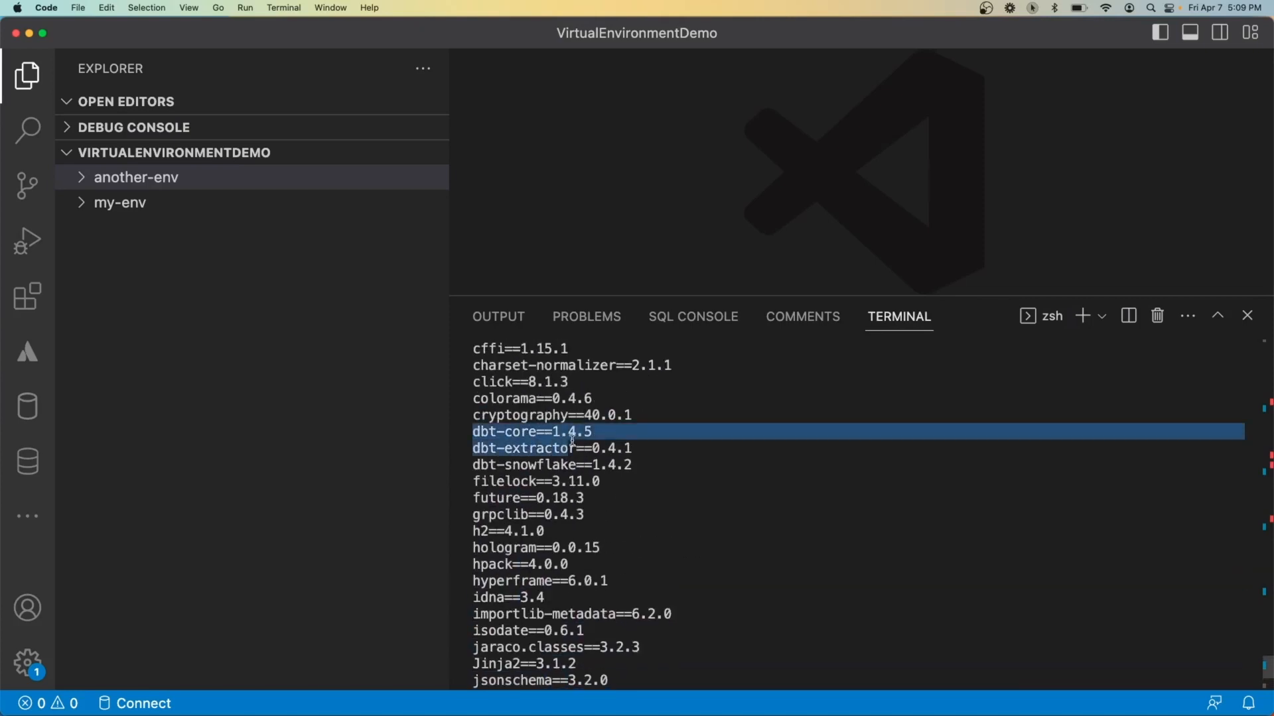
scroll(down, 3)
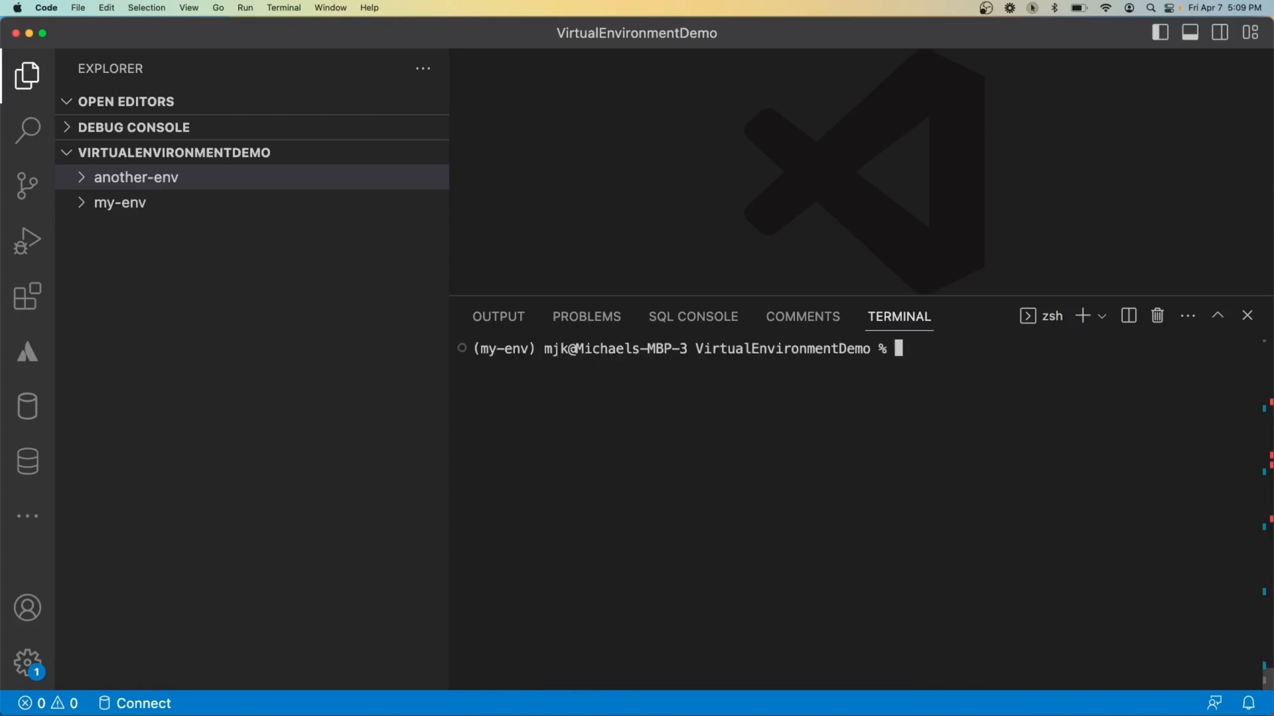
text(pip freeze >)
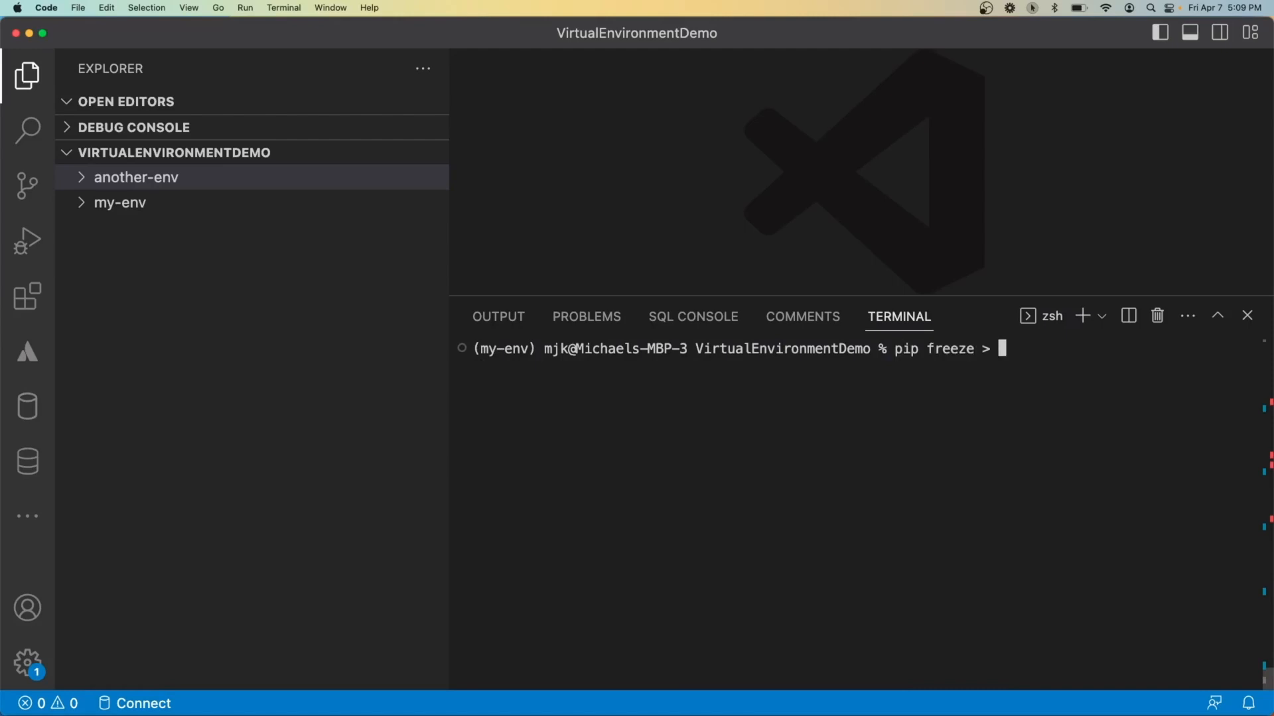
text(requir)
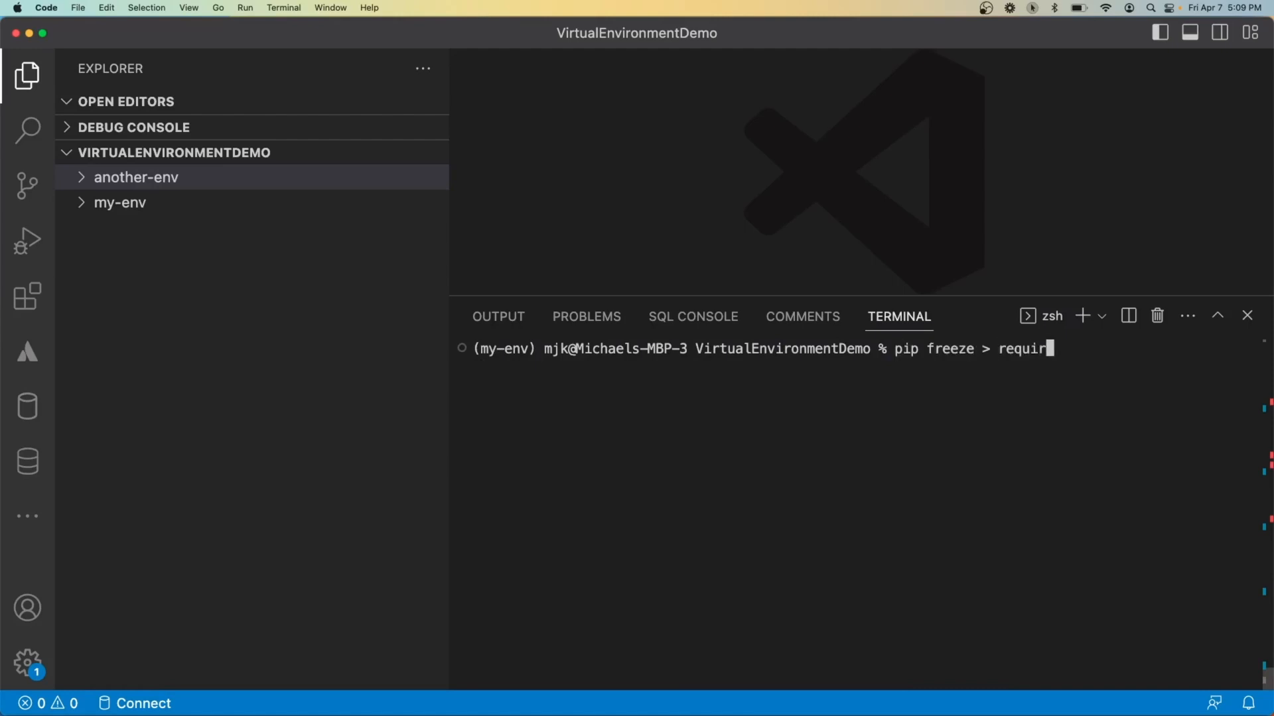
text(ements.txt)
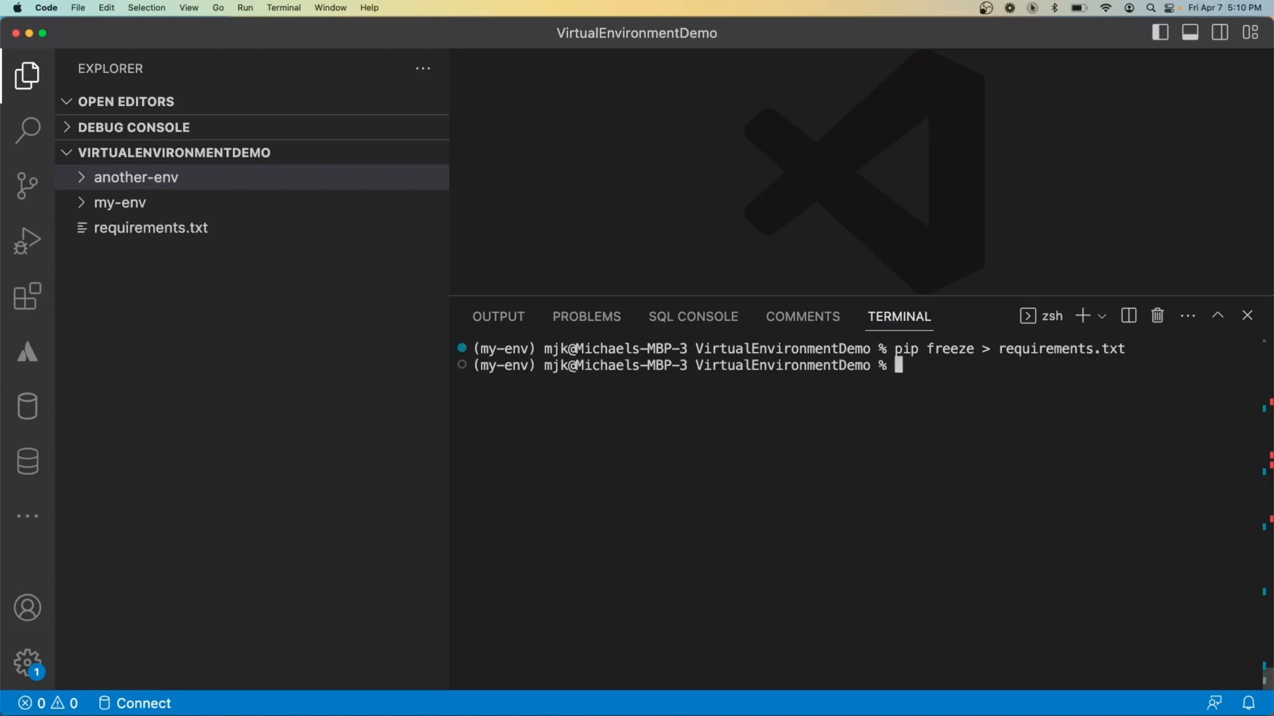
View the pinned packages in requirements.txt and deactivate my-env.
double_click(151, 227)
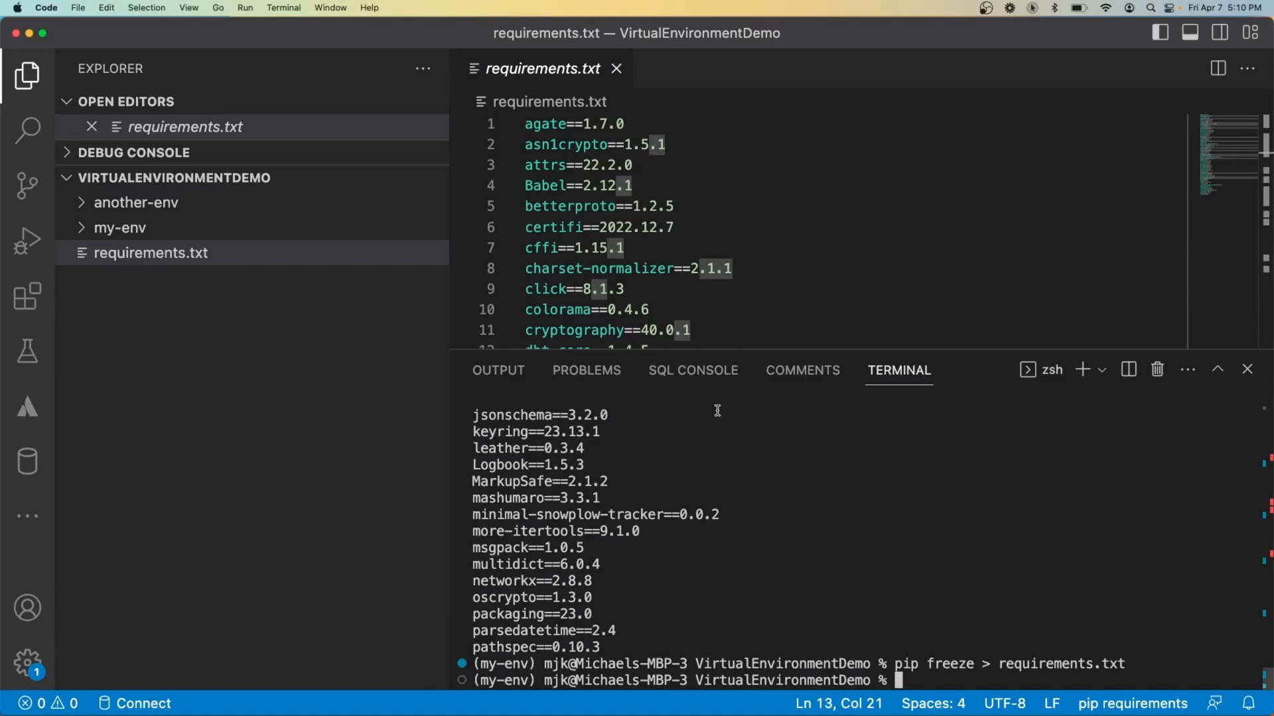
text(deactivate)
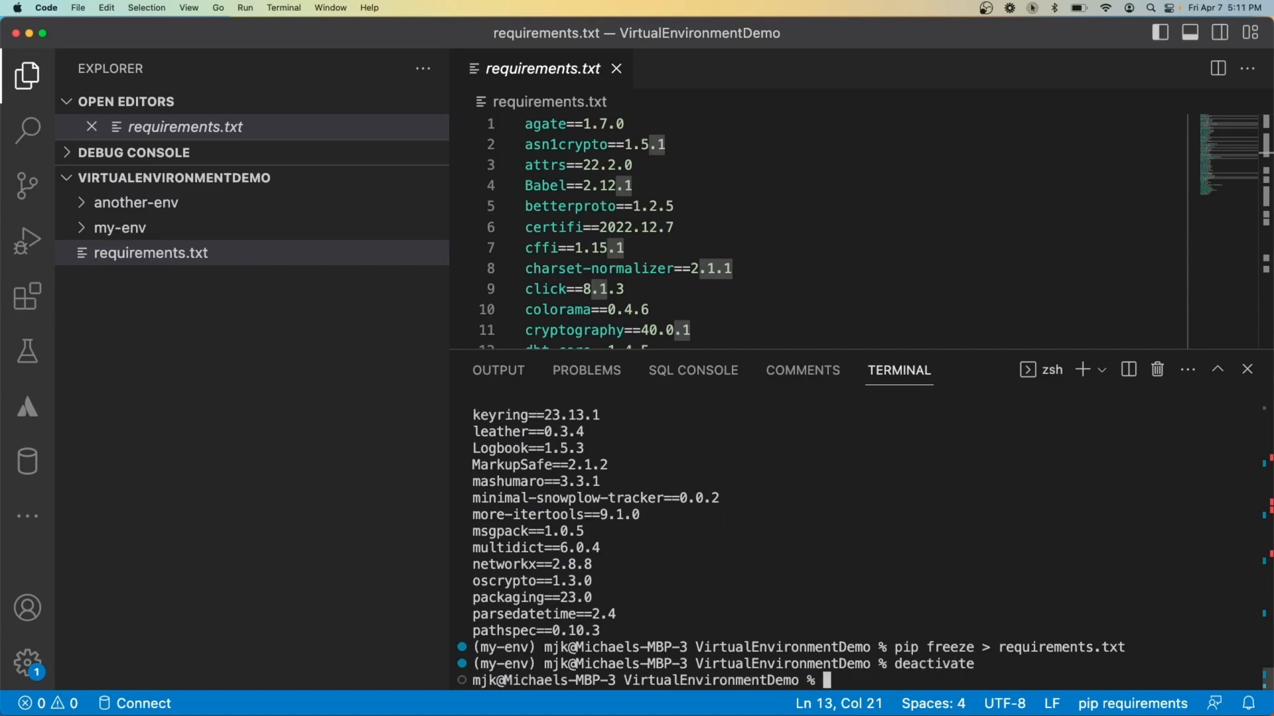
Create the third-env virtual environment with python3 -m venv.
text(python3 -m venv)
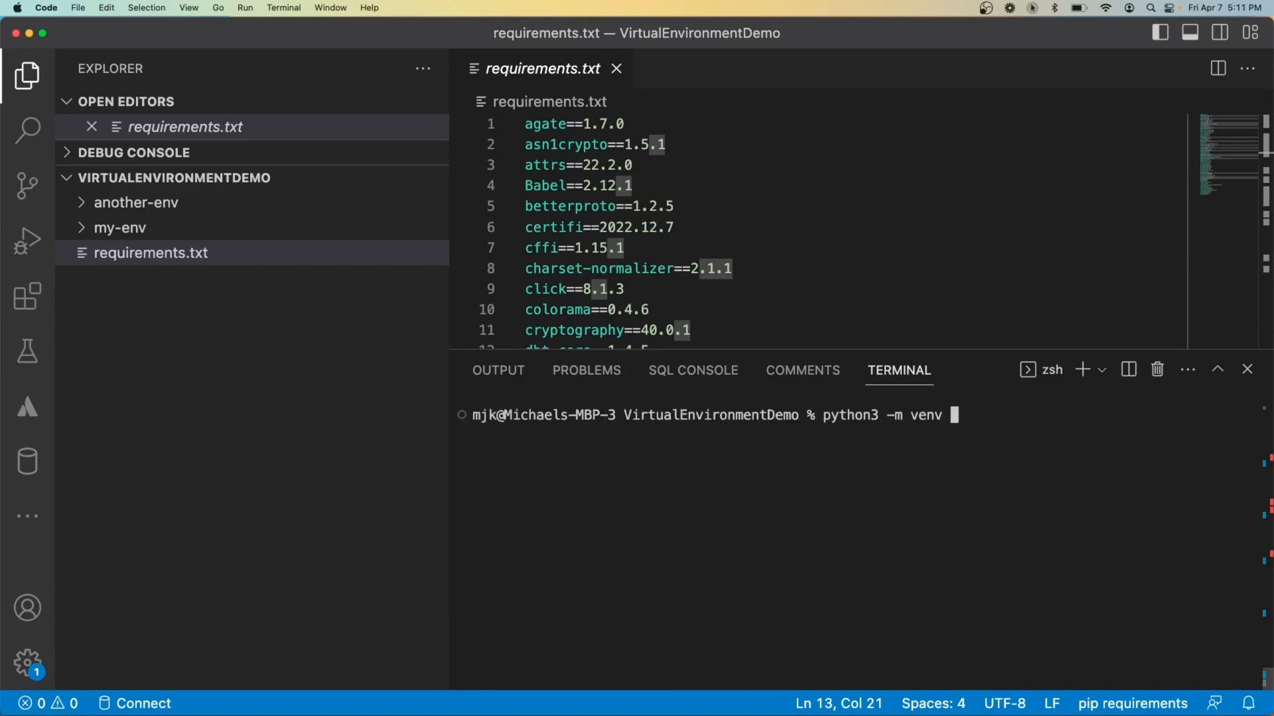
text(third)
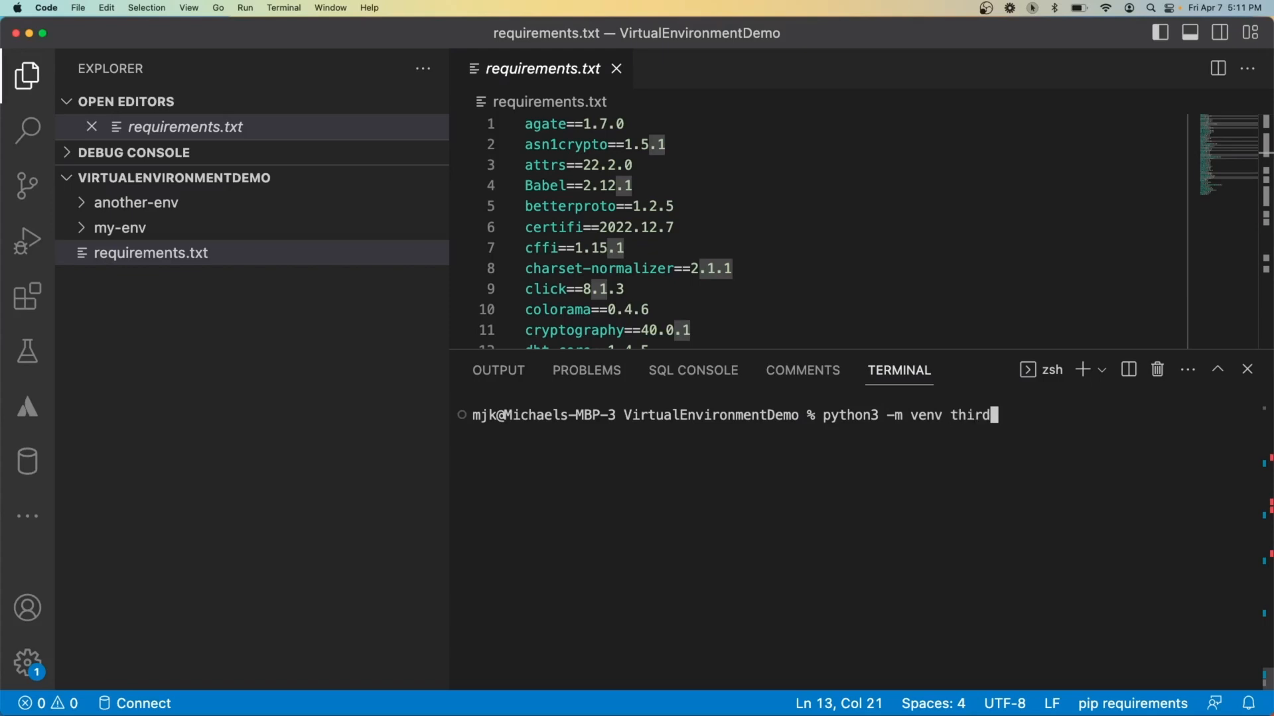
key(enter)
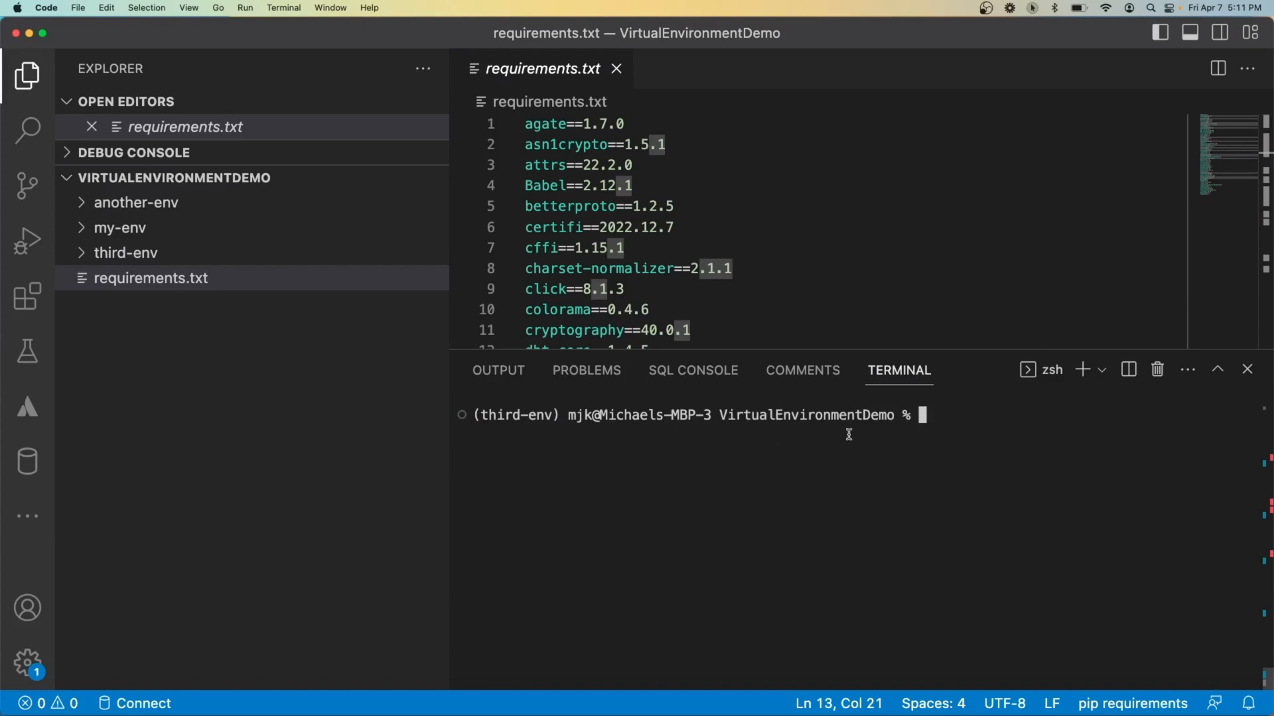
mouse_move(588, 187)
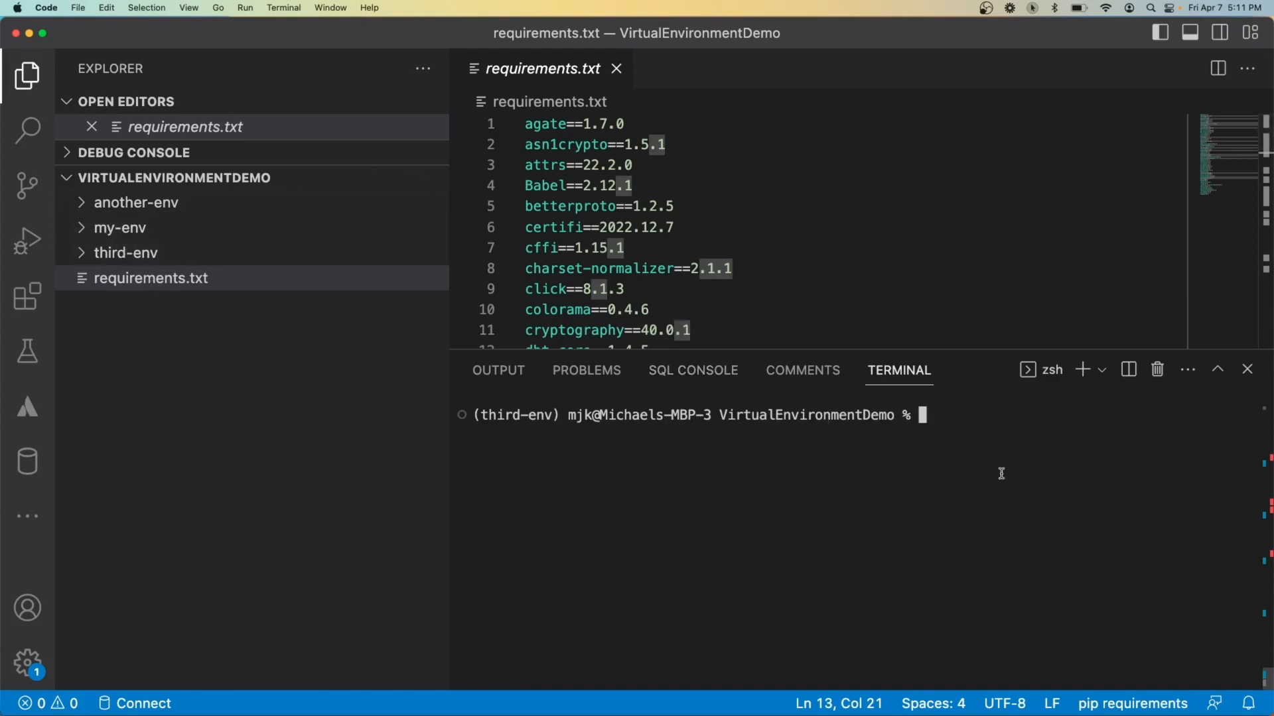
Install requirements.txt into third-env and confirm dbt core 1.4.5 with snowflake 1.4.2.
text(pip install -r requirements.txt)
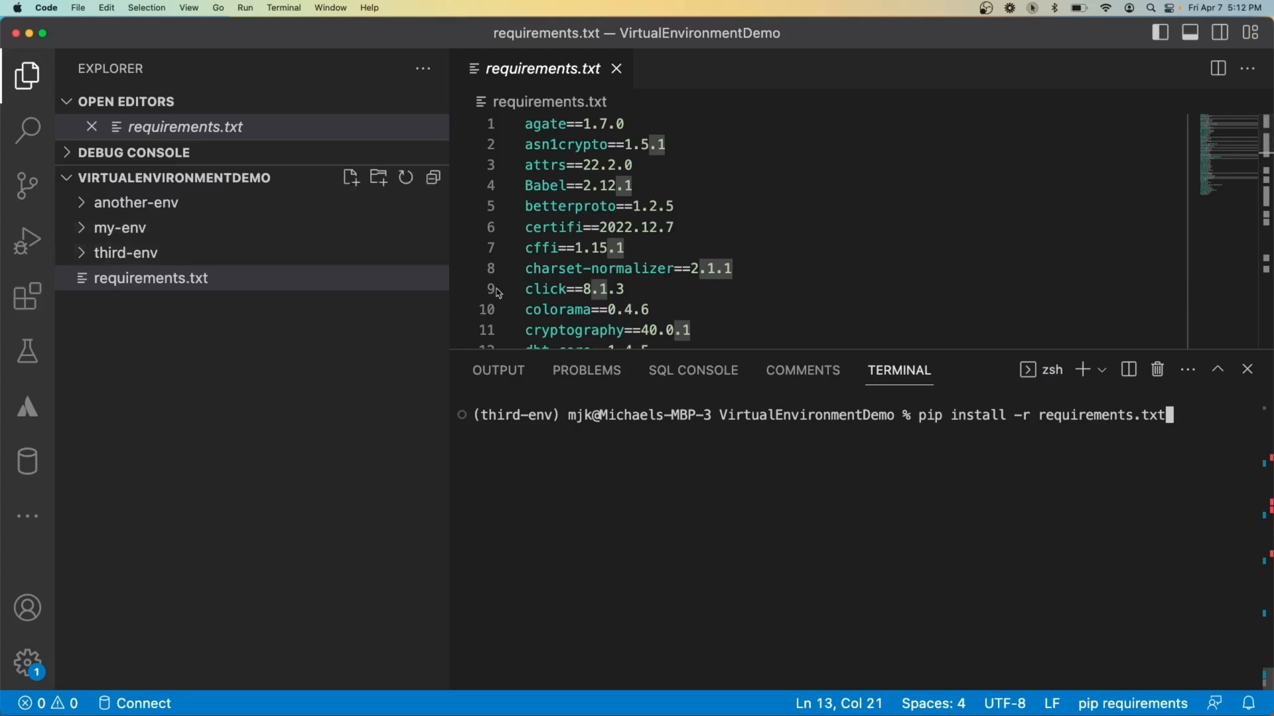
mouse_move(803, 370)
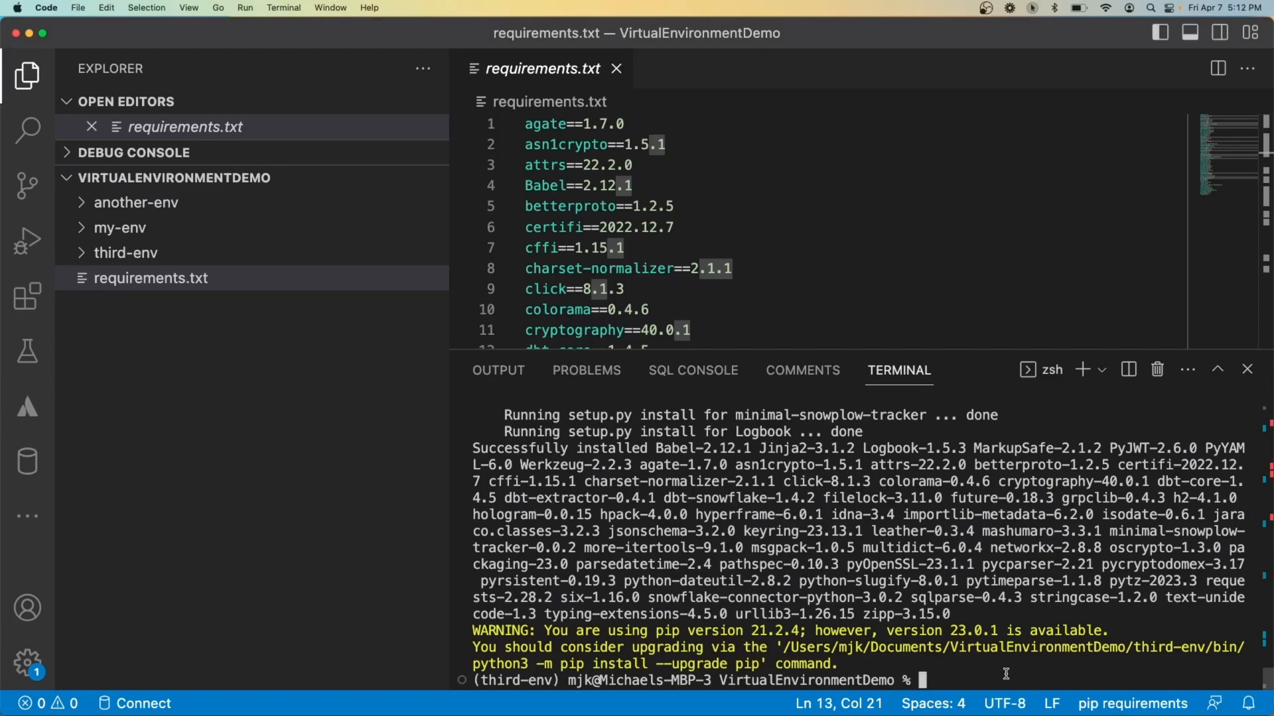
text(dbt --version)
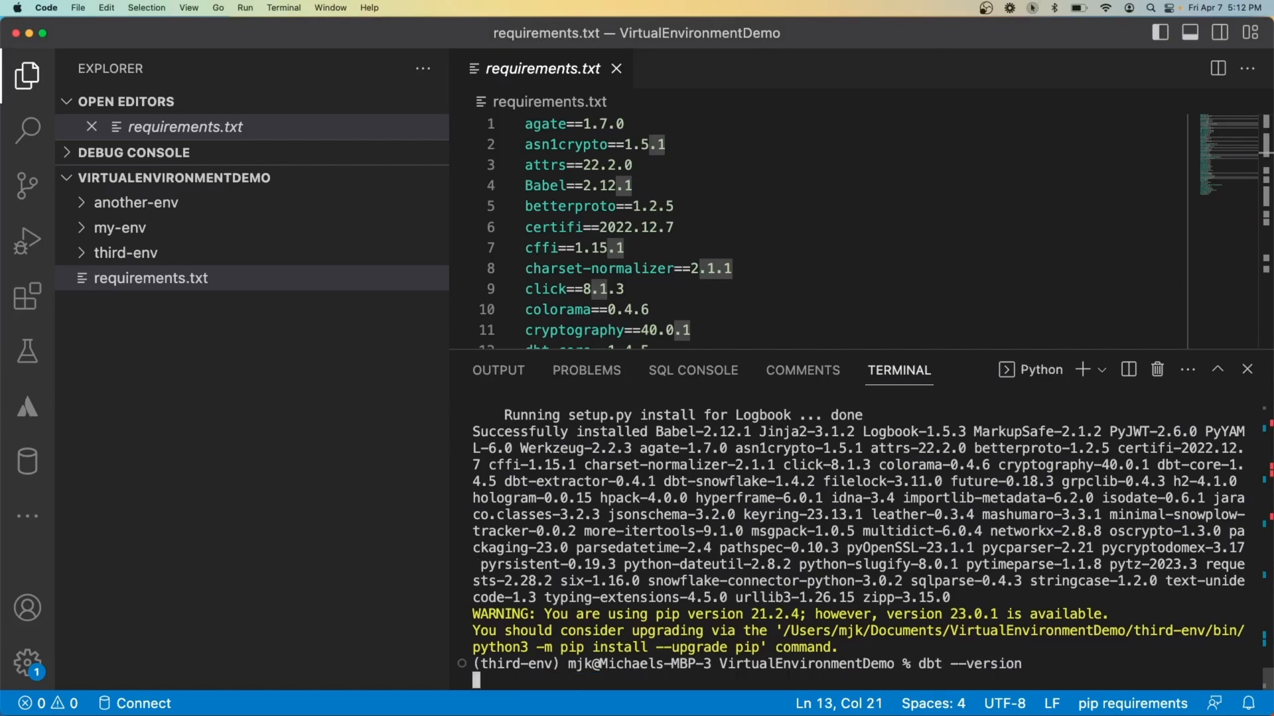
key(enter)
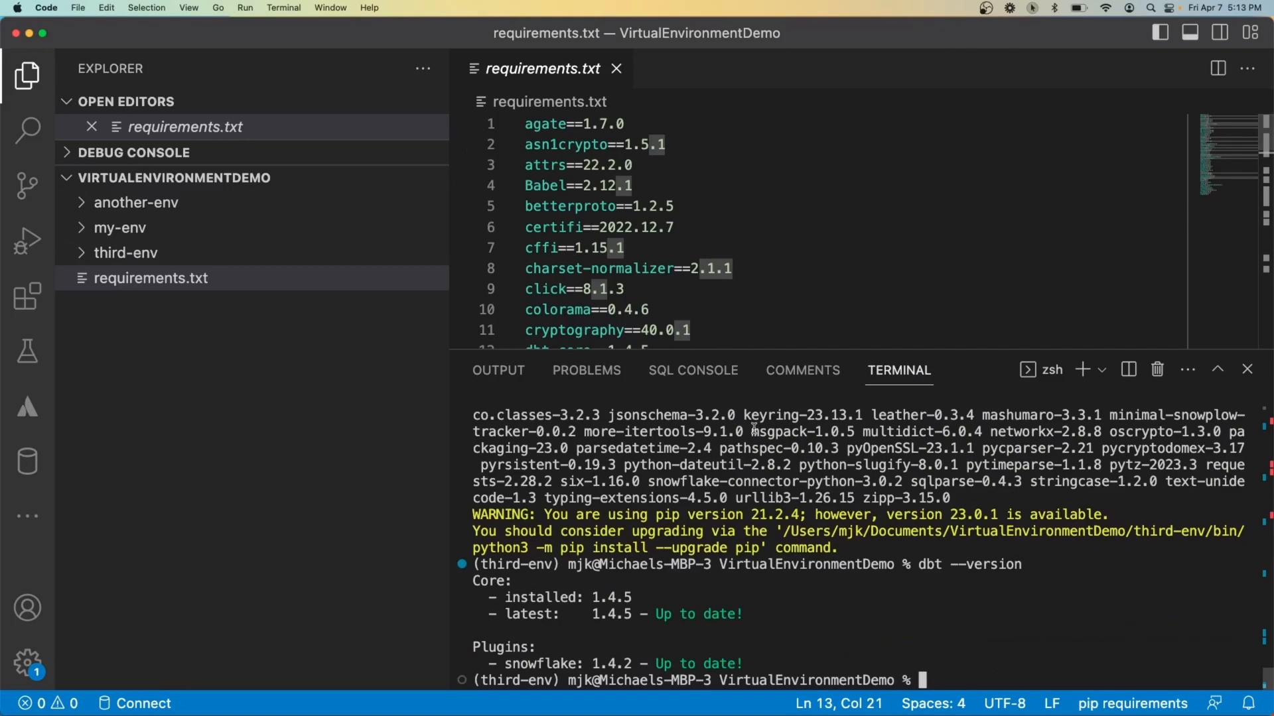